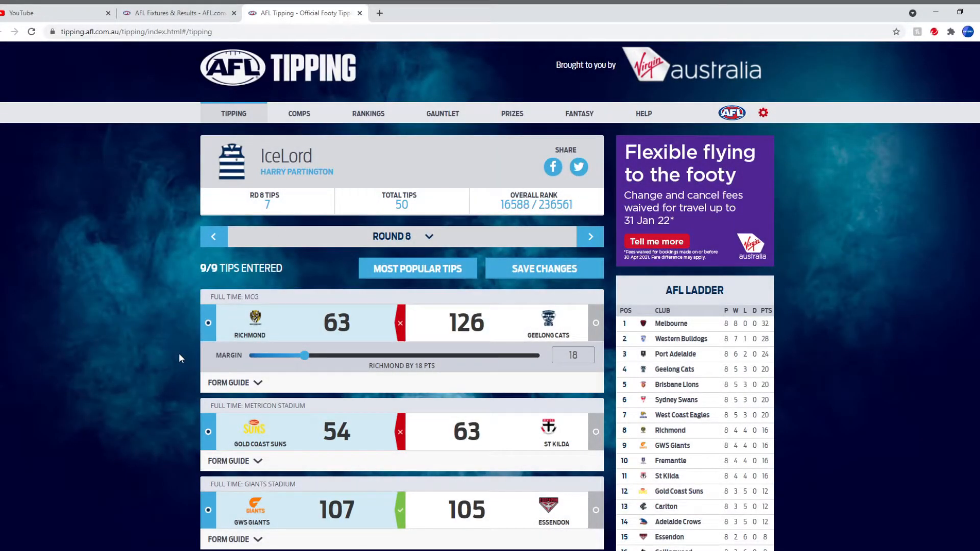
mouse_move(171, 356)
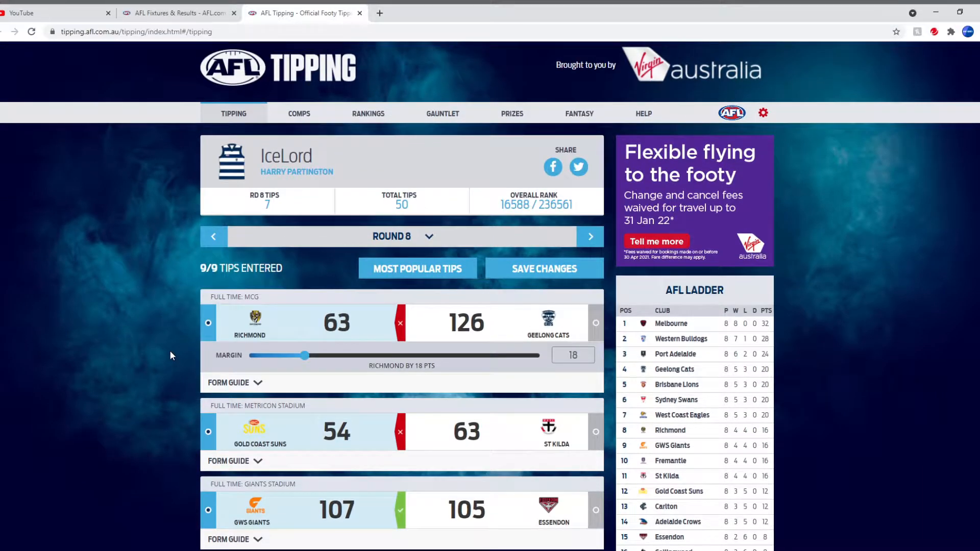
- Switch the tipping page from the current round to the Round 9 fixtures
scroll(down, 3)
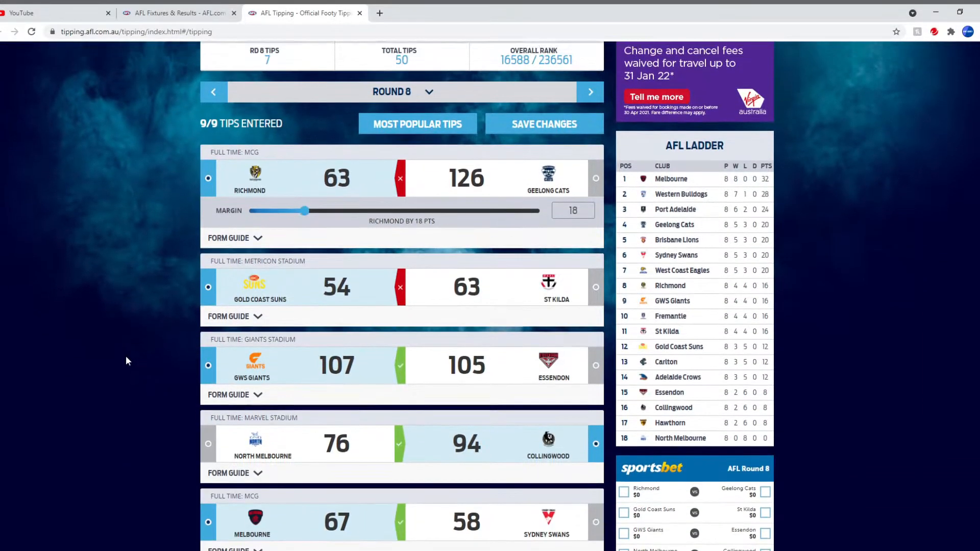
scroll(up, 3)
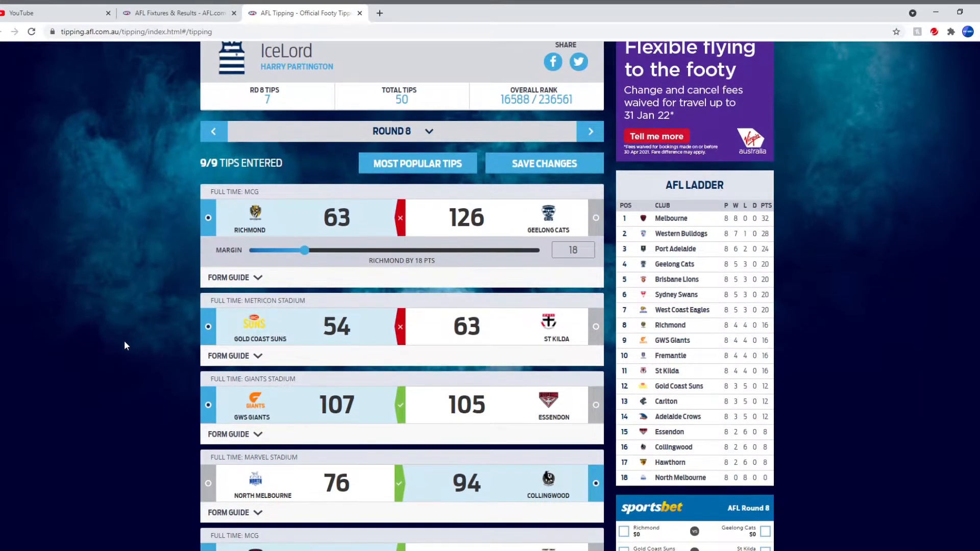
scroll(down, 3)
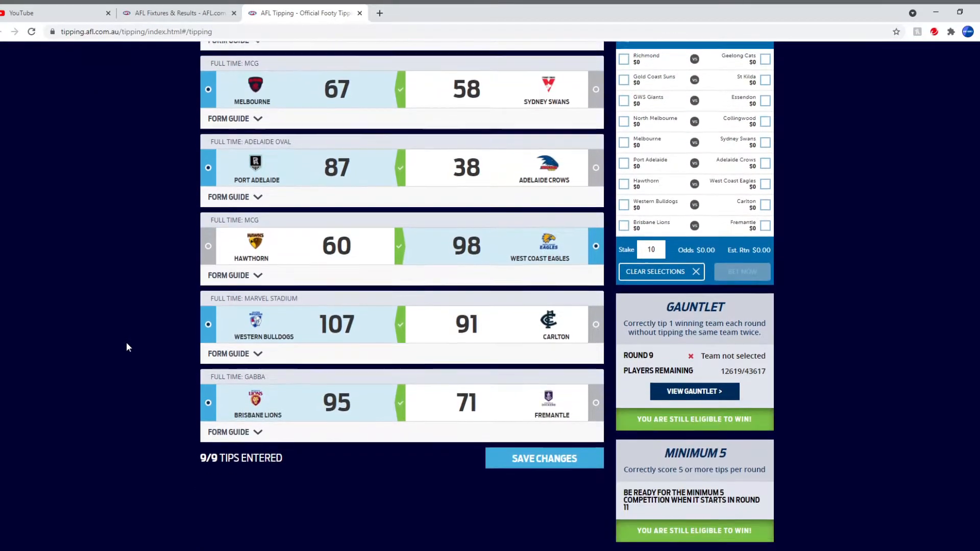
scroll(up, 3)
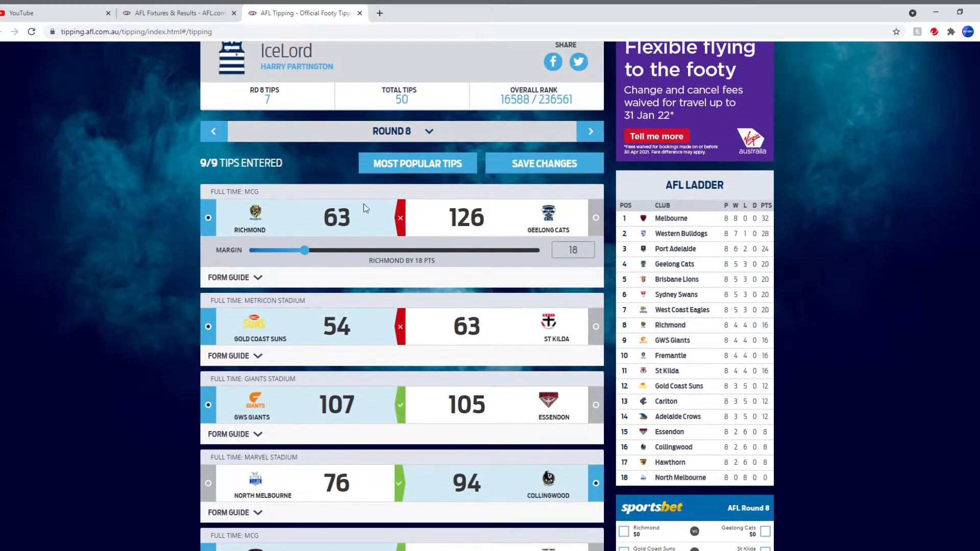
scroll(up, 3)
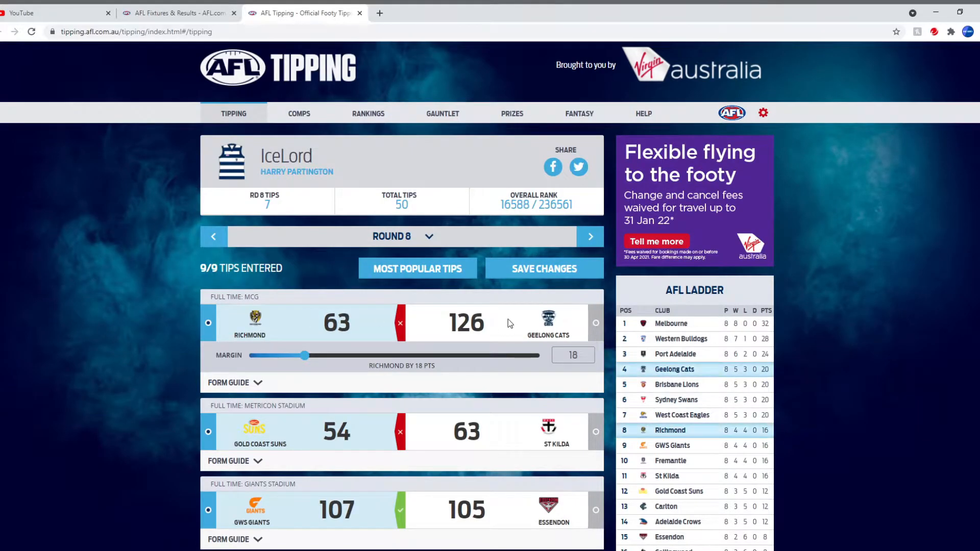
mouse_move(338, 385)
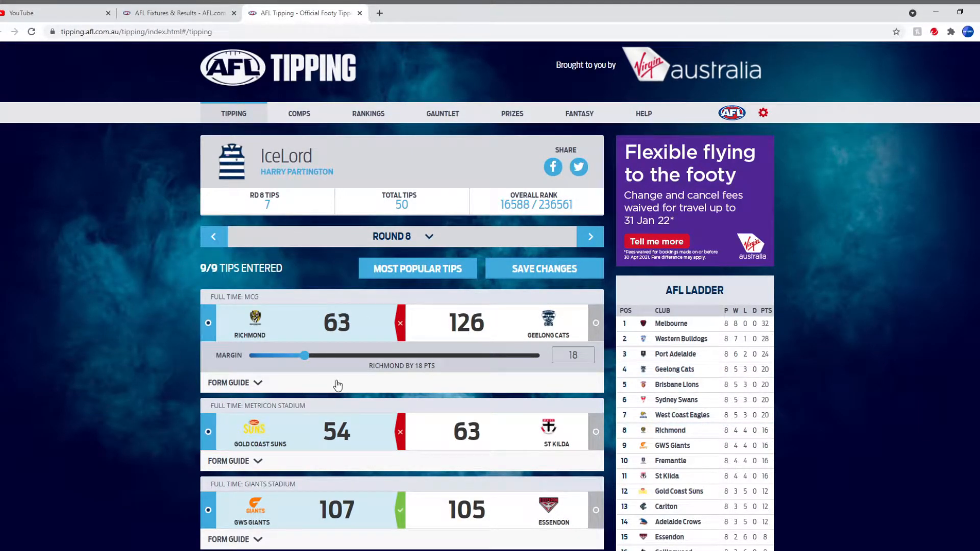
scroll(down, 3)
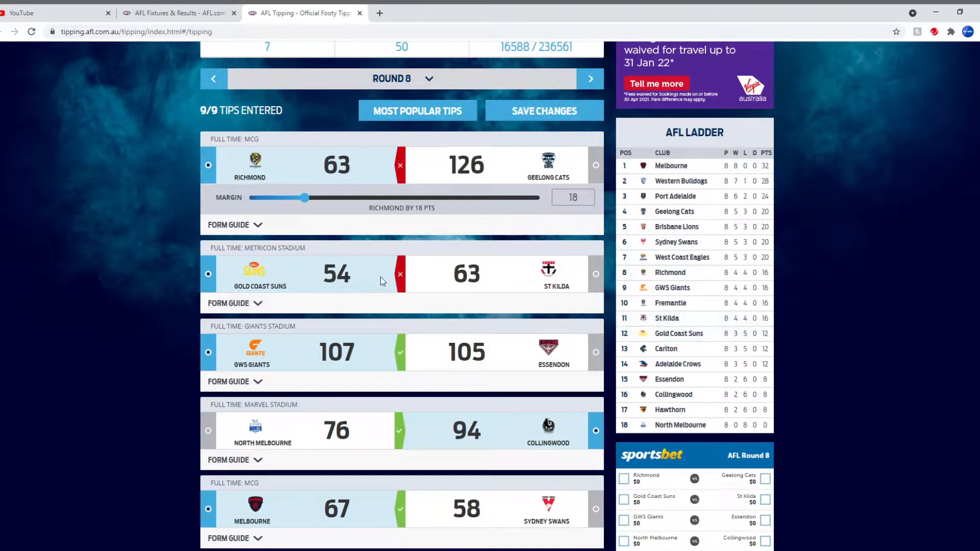
mouse_move(384, 304)
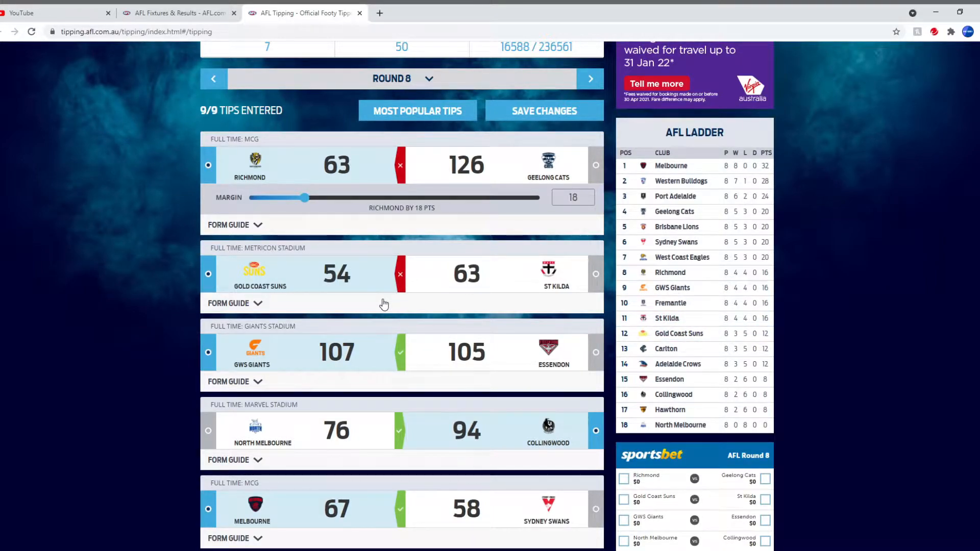
mouse_move(378, 305)
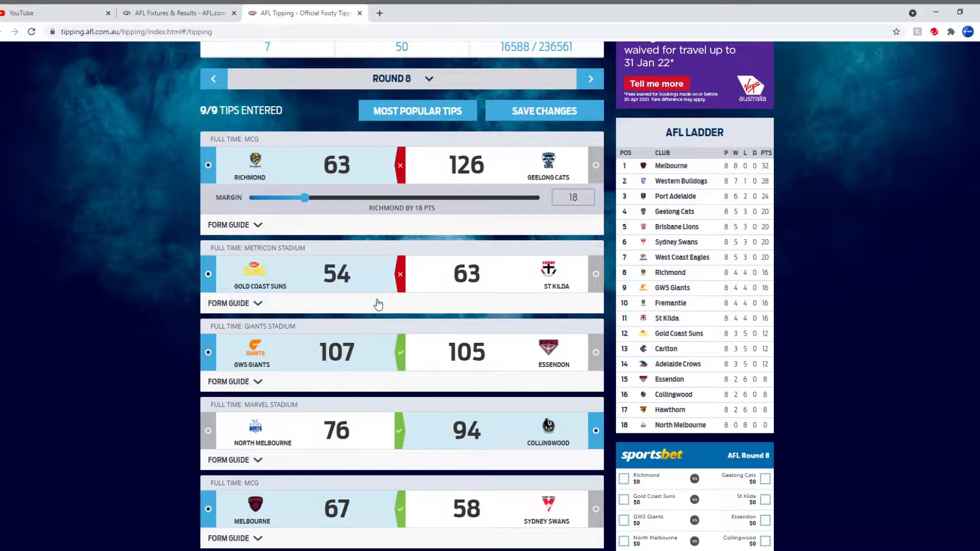
mouse_move(421, 310)
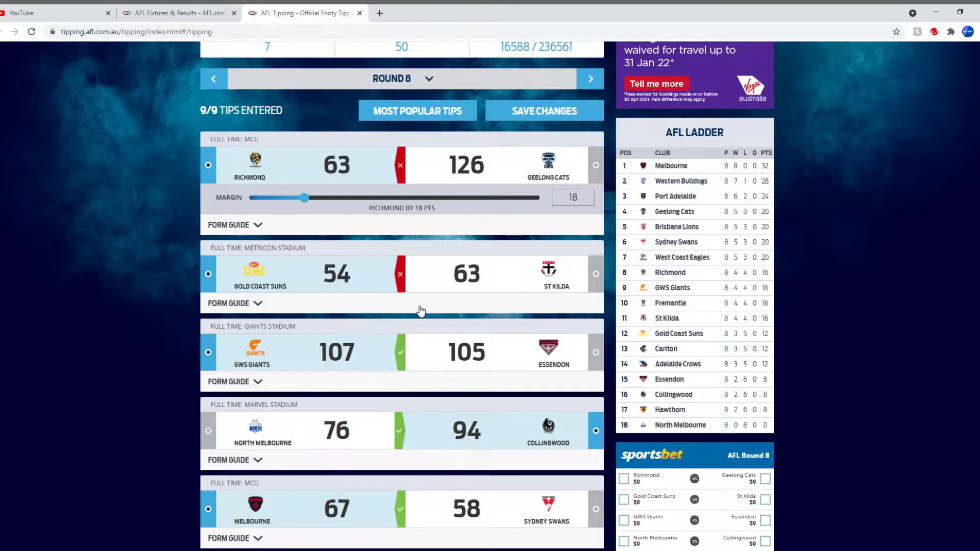
mouse_move(477, 322)
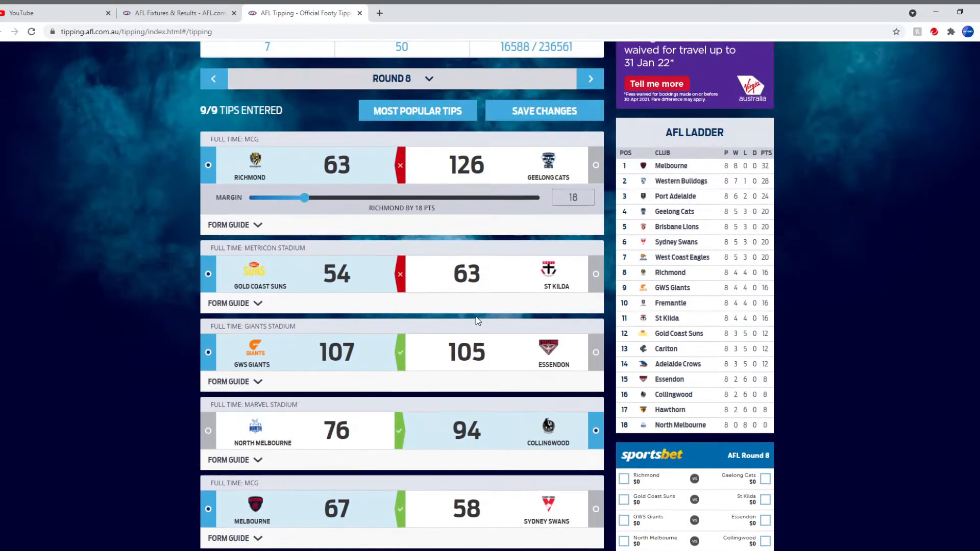
click(402, 78)
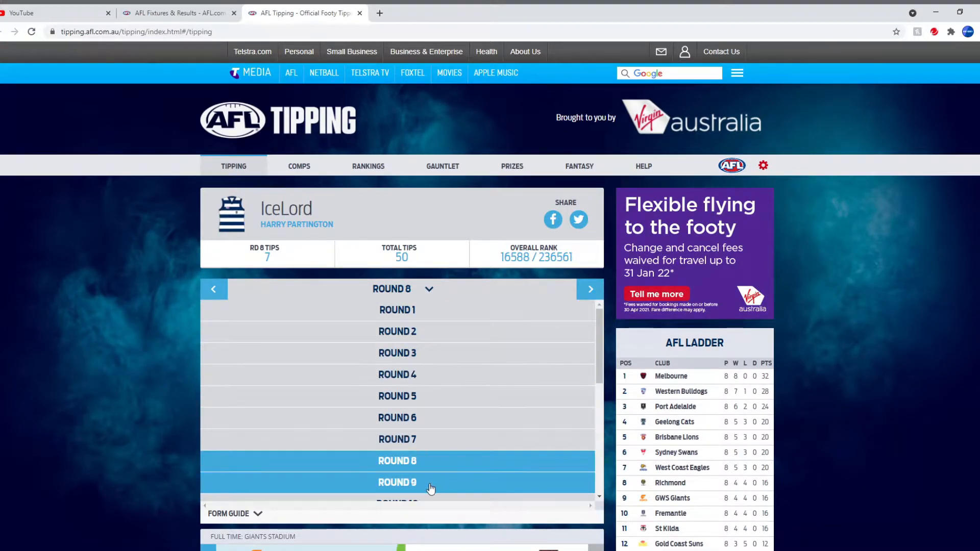
click(397, 482)
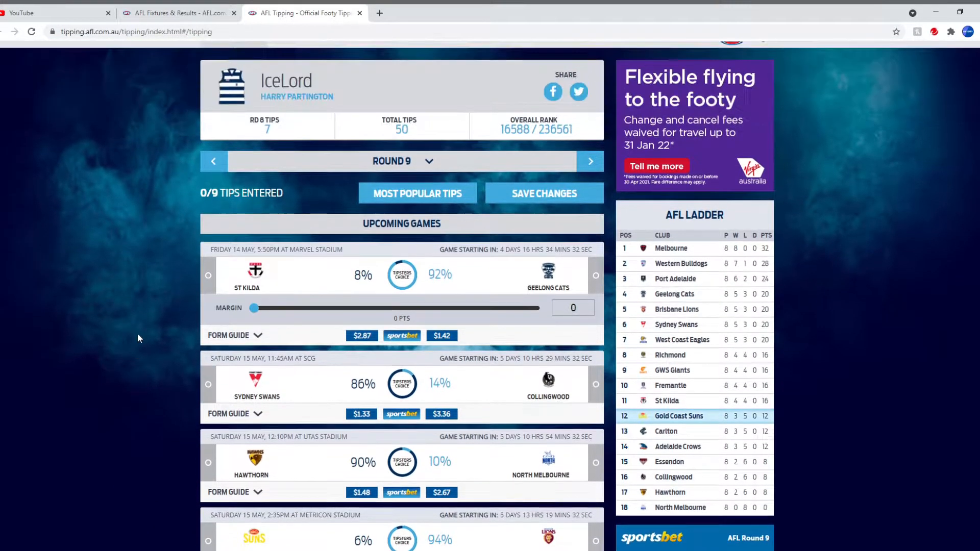
scroll(down, 3)
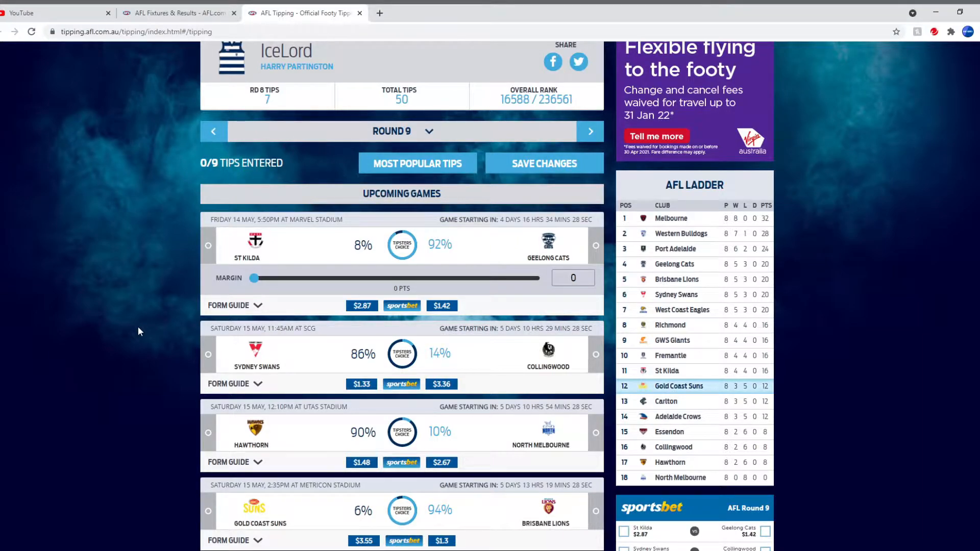
mouse_move(445, 262)
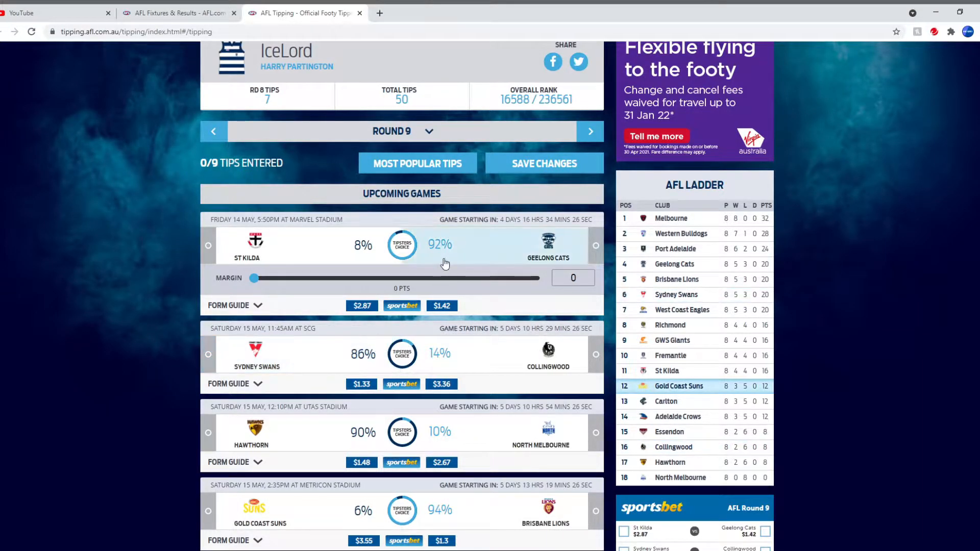
- Tip Geelong Cats to beat St Kilda with a 22-point margin
click(594, 245)
text(22)
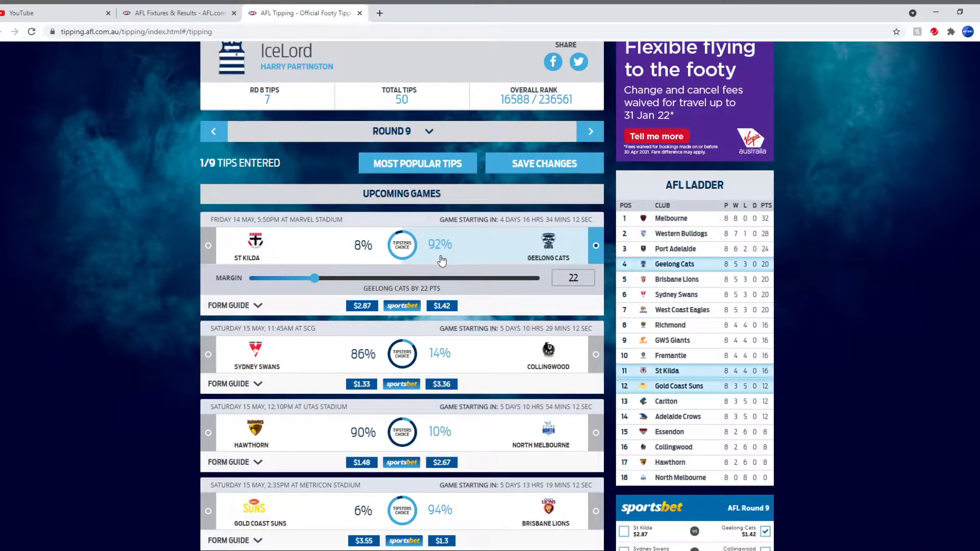
scroll(down, 3)
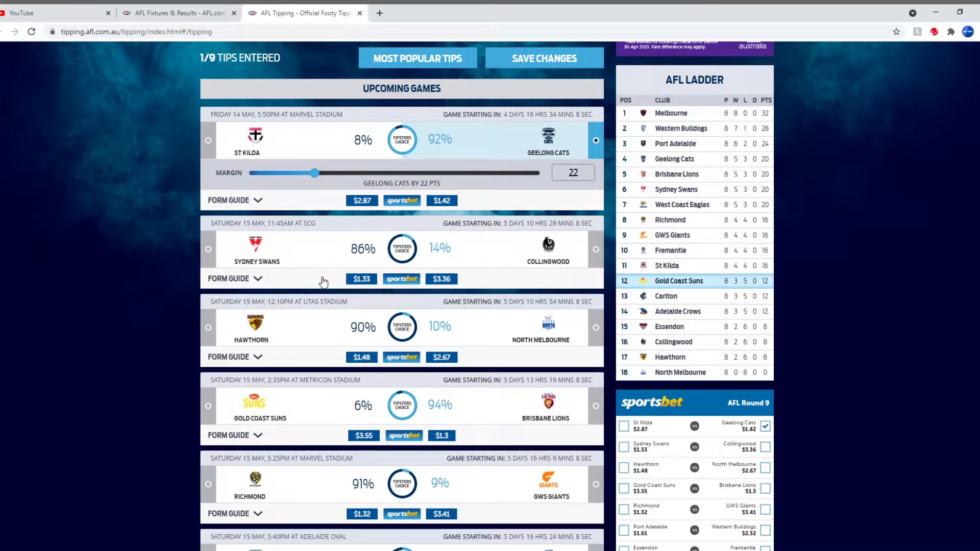
- Tip Sydney Swans over Collingwood and Hawthorn over North Melbourne
click(208, 249)
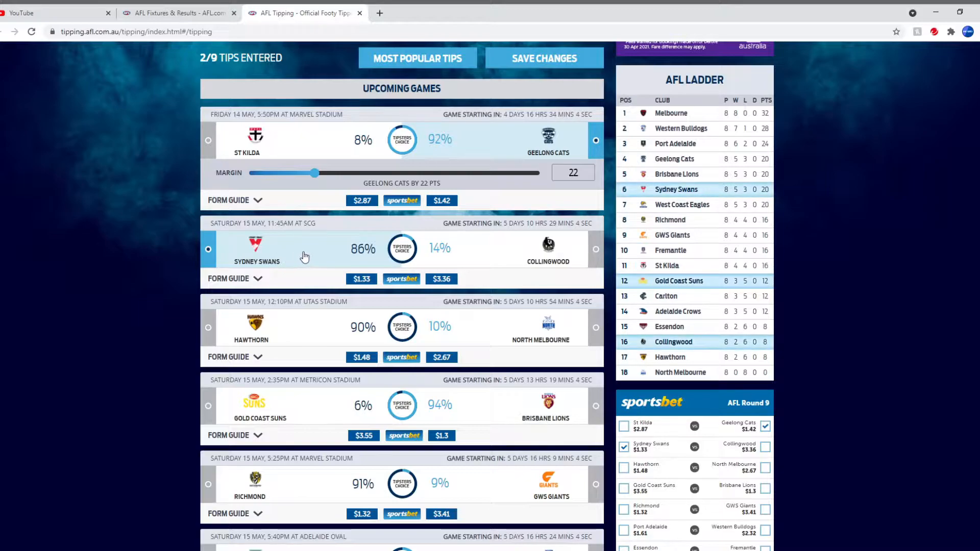
mouse_move(315, 278)
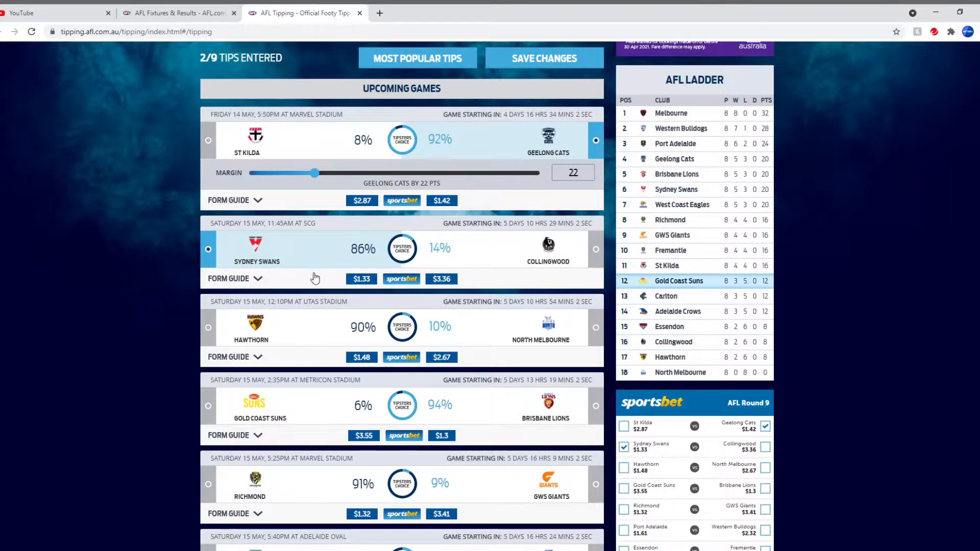
scroll(down, 3)
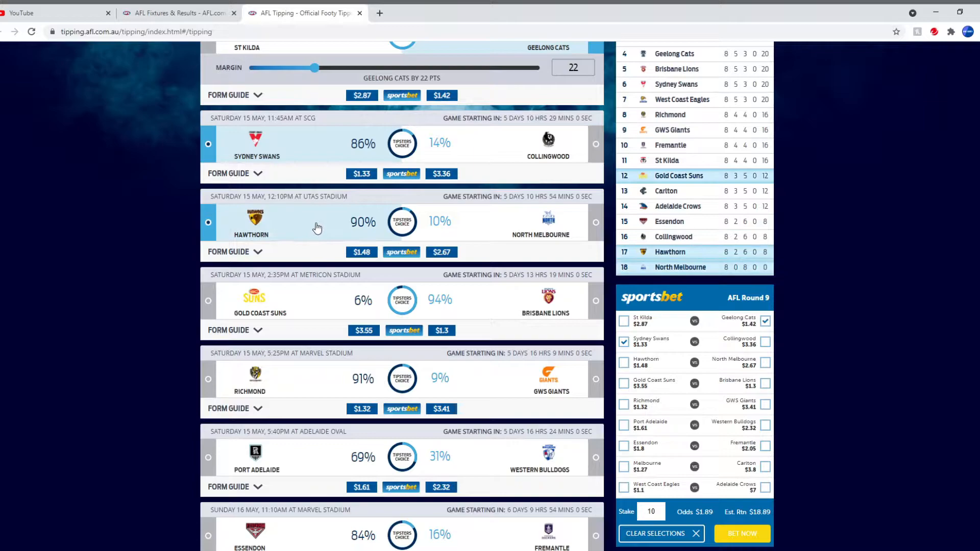
mouse_move(361, 239)
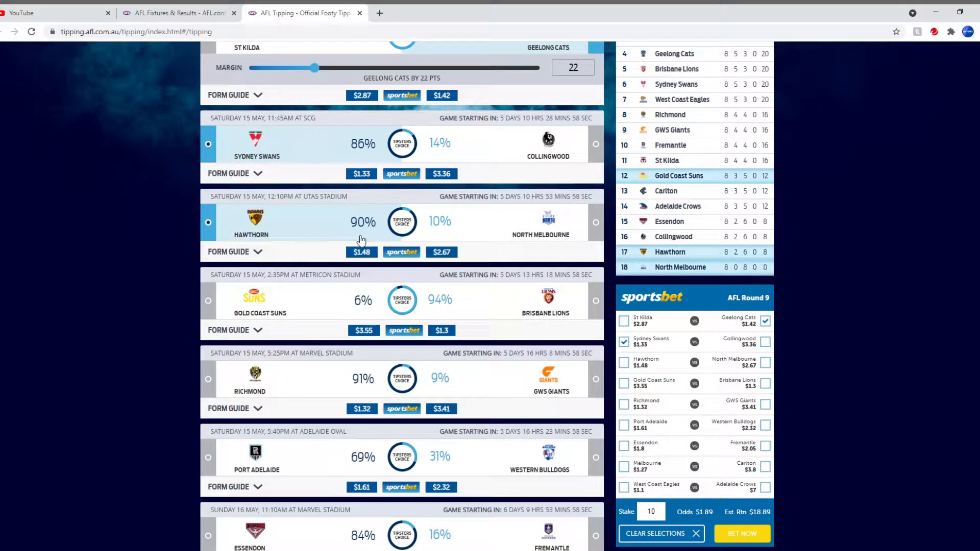
mouse_move(374, 244)
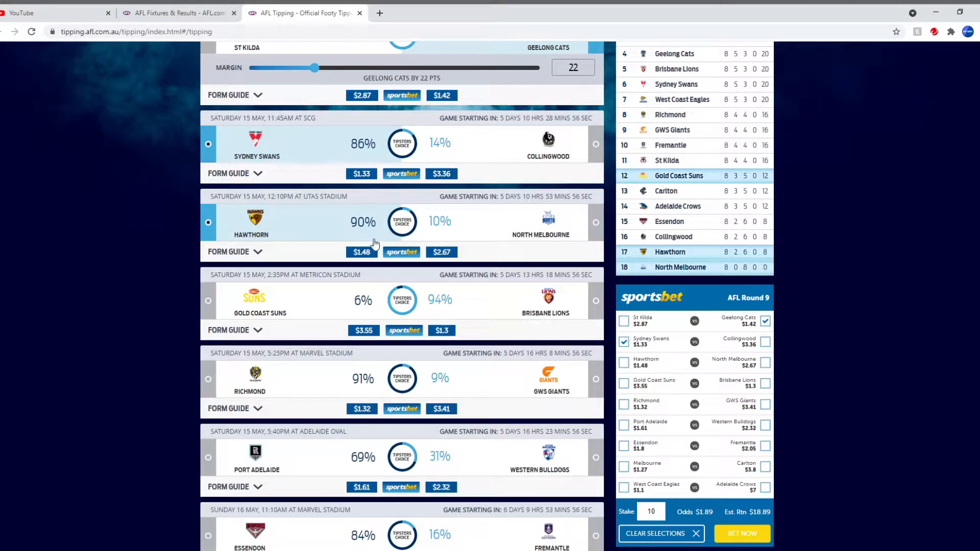
scroll(up, 3)
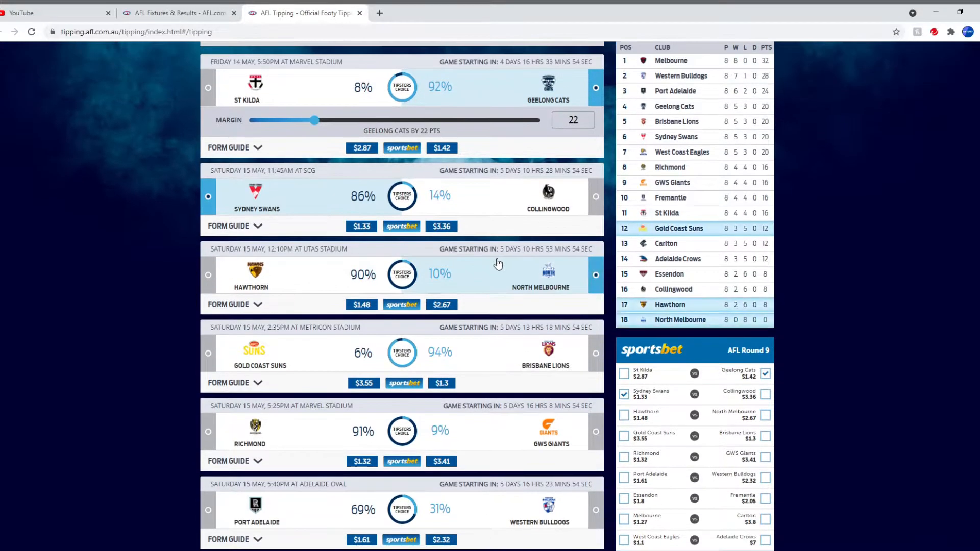
mouse_move(541, 277)
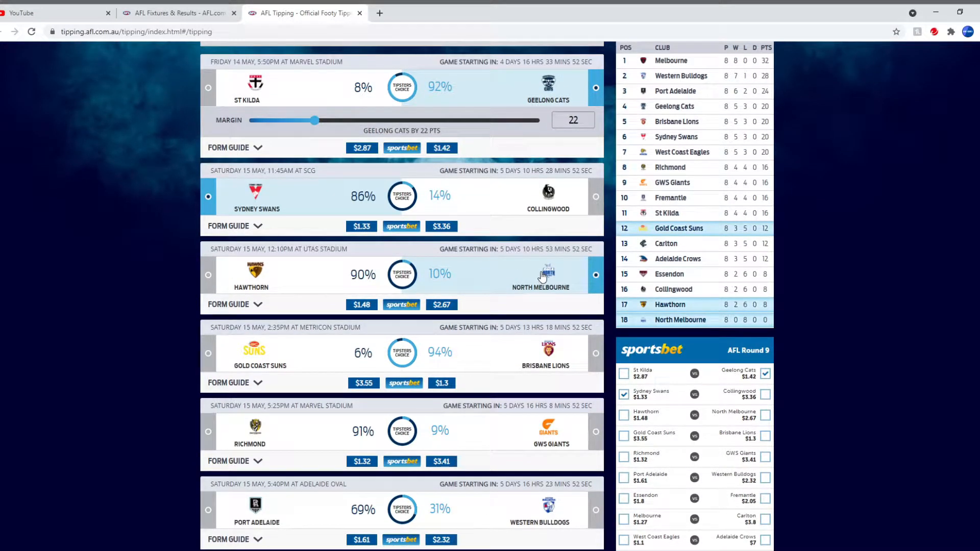
mouse_move(530, 292)
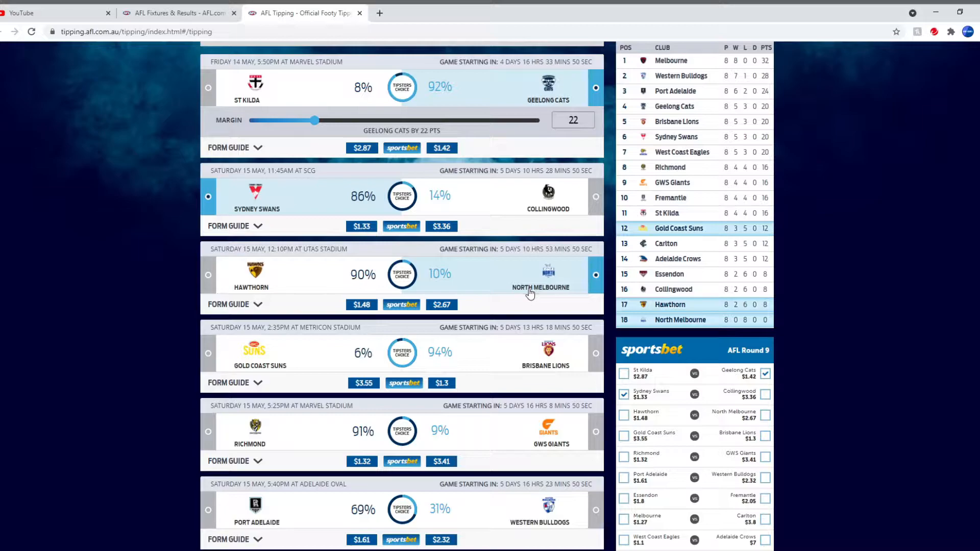
mouse_move(525, 287)
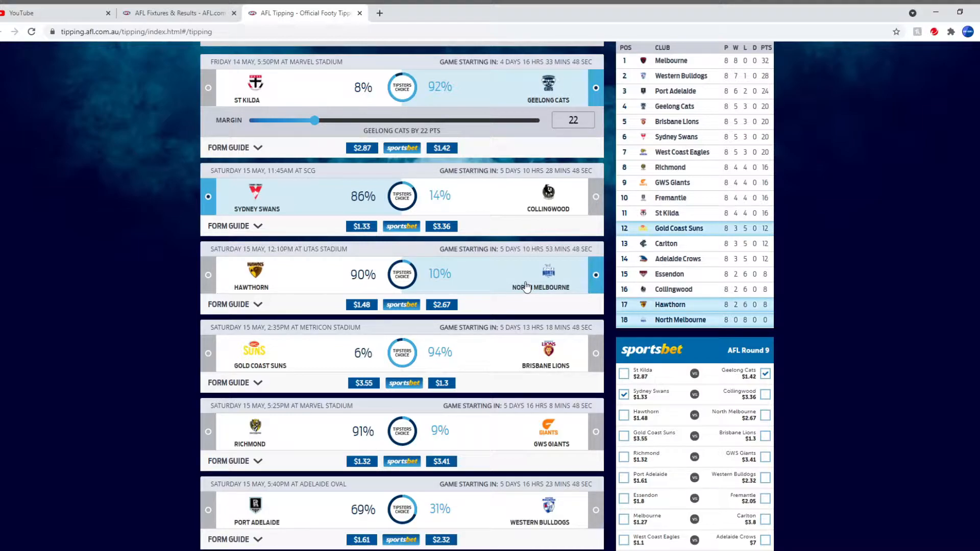
mouse_move(494, 288)
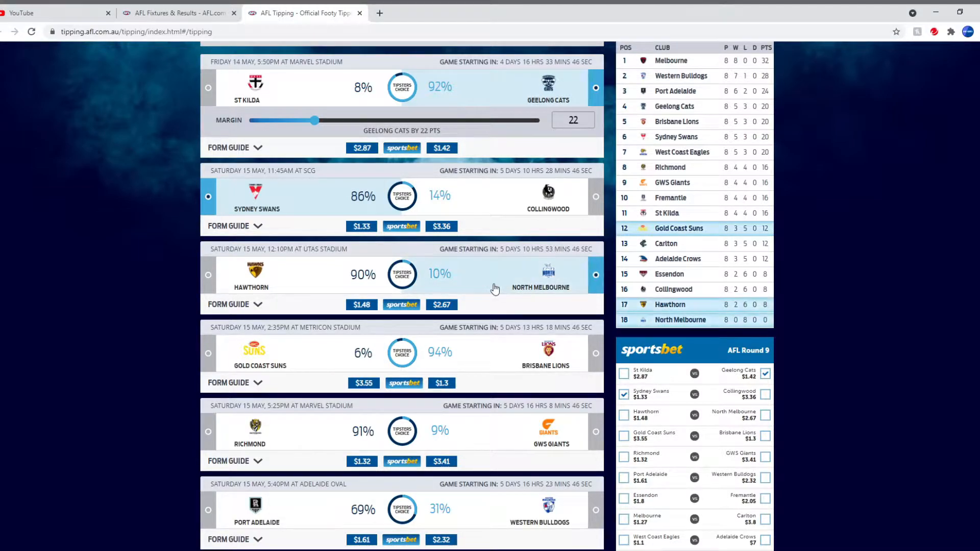
mouse_move(475, 276)
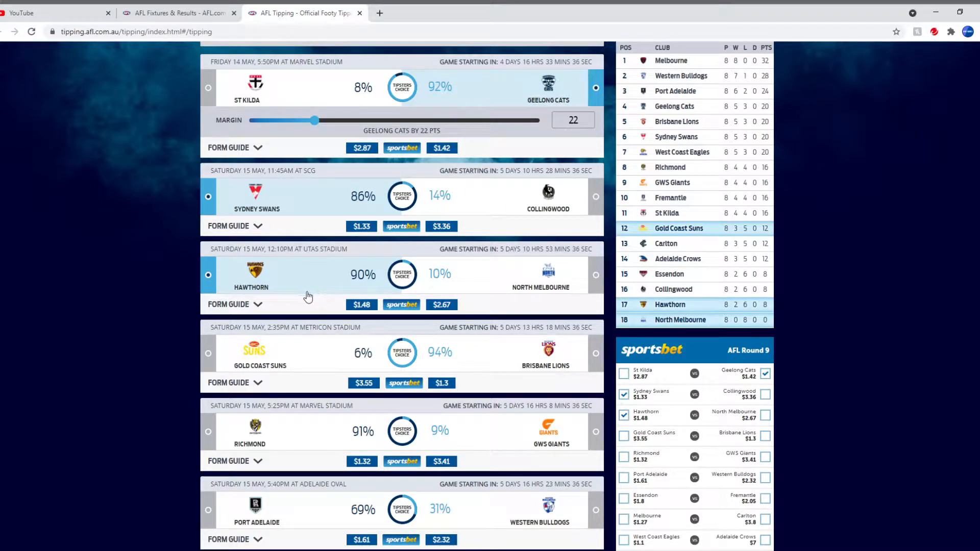
scroll(down, 3)
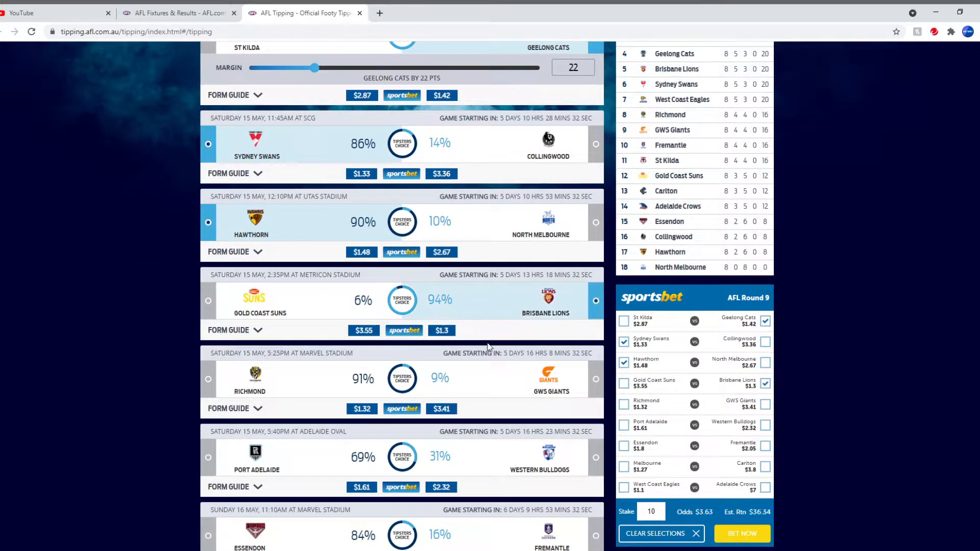
mouse_move(475, 344)
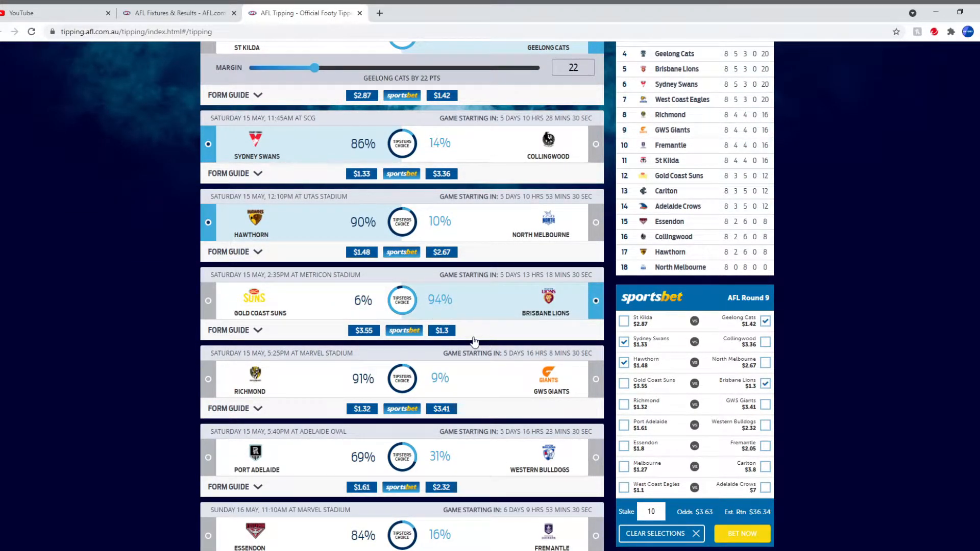
mouse_move(458, 316)
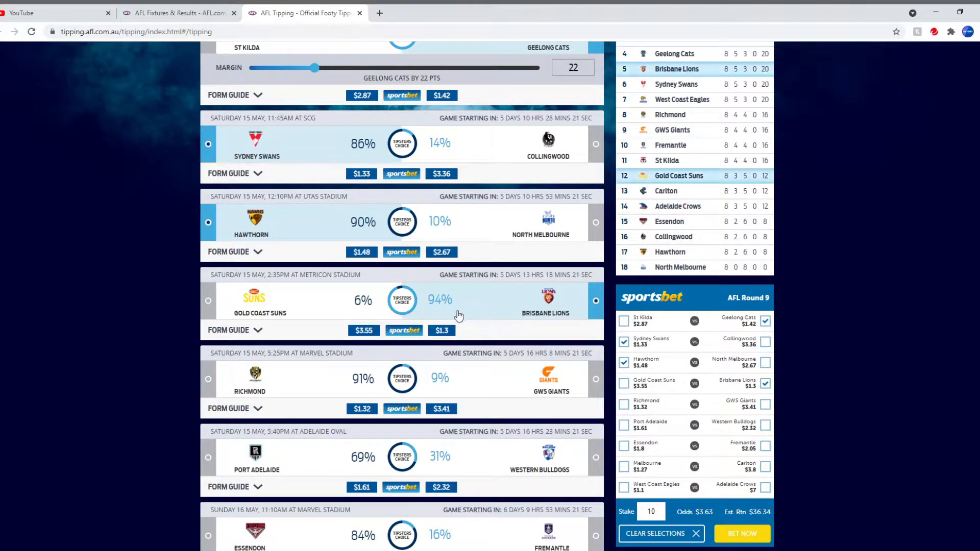
- Tip Richmond to beat GWS Giants
scroll(down, 3)
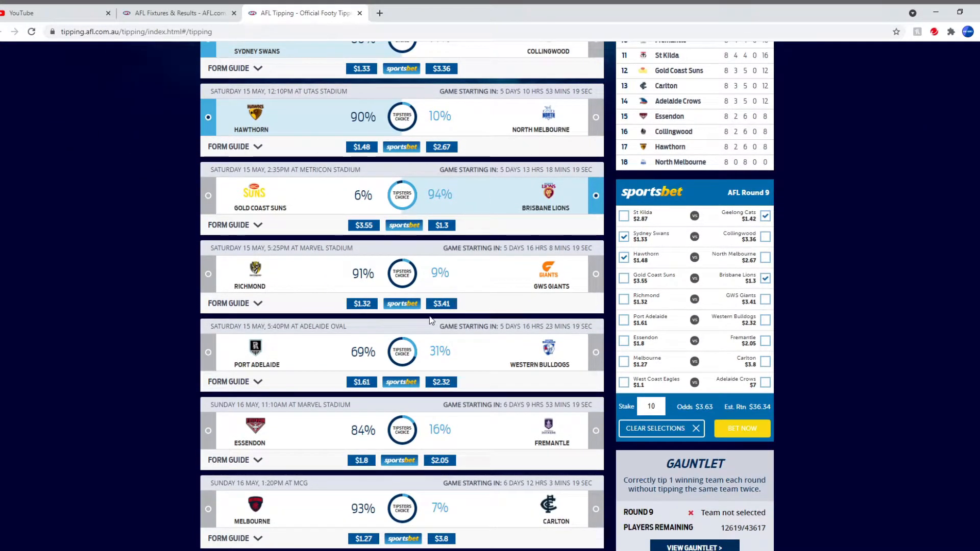
mouse_move(430, 330)
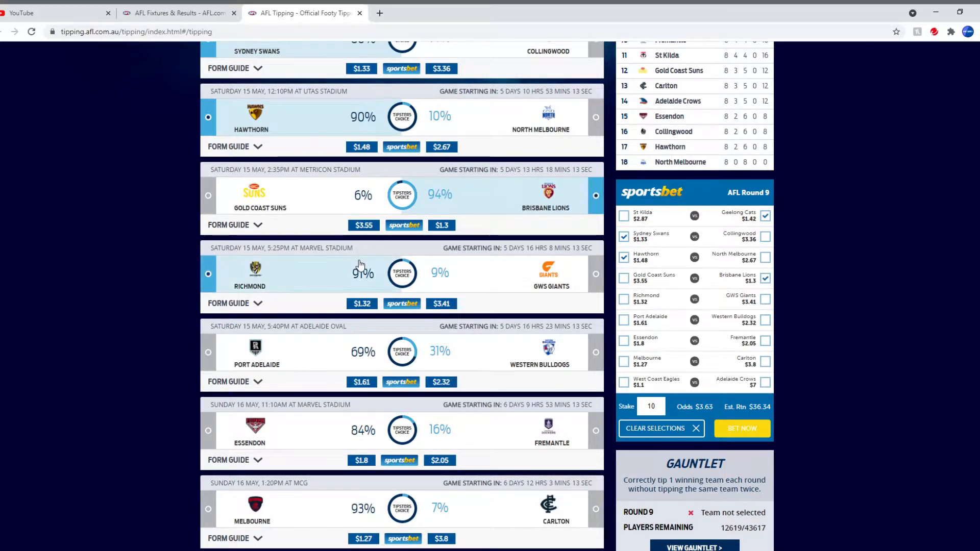
scroll(up, 3)
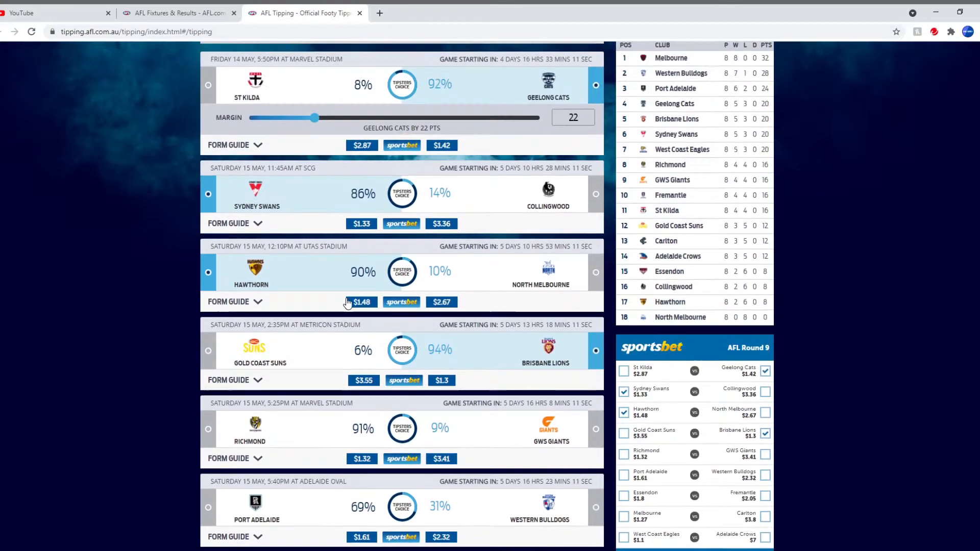
scroll(down, 3)
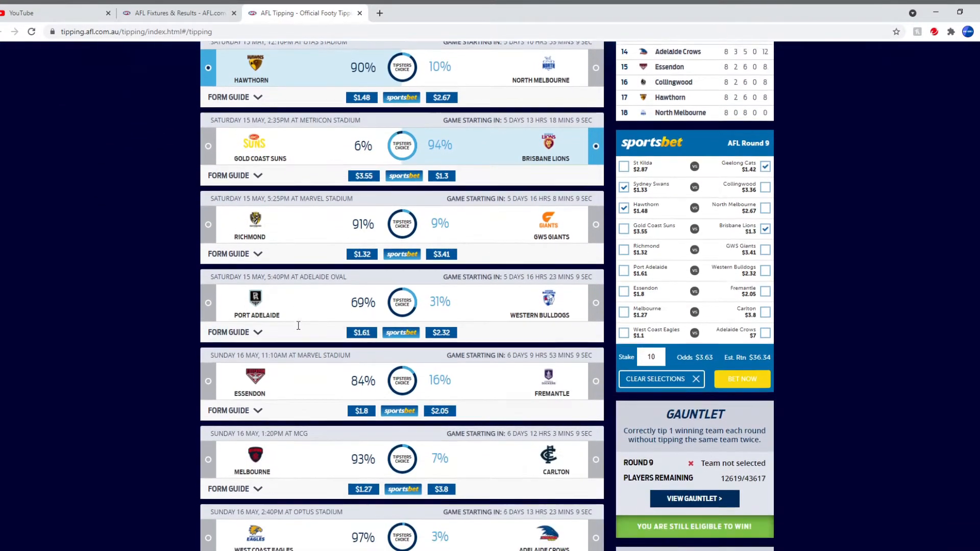
scroll(up, 3)
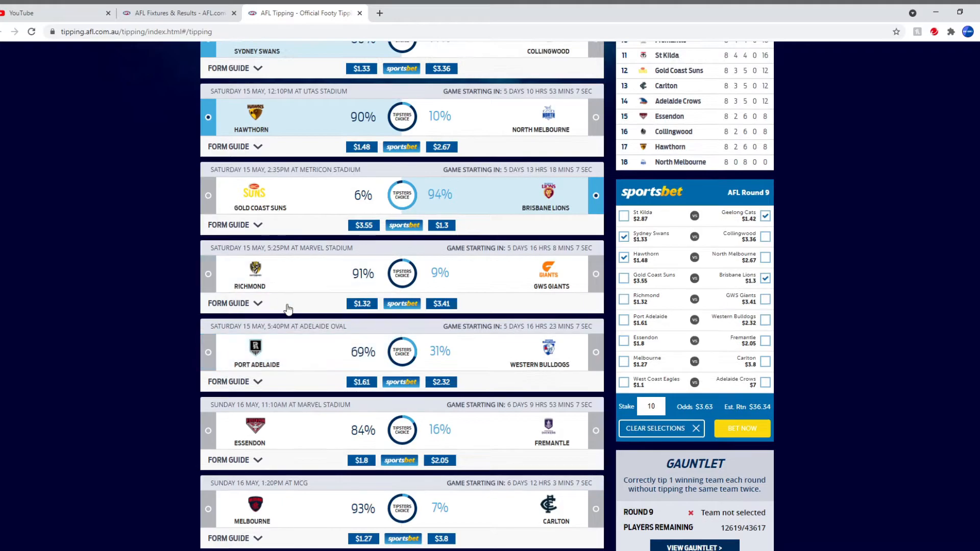
scroll(up, 3)
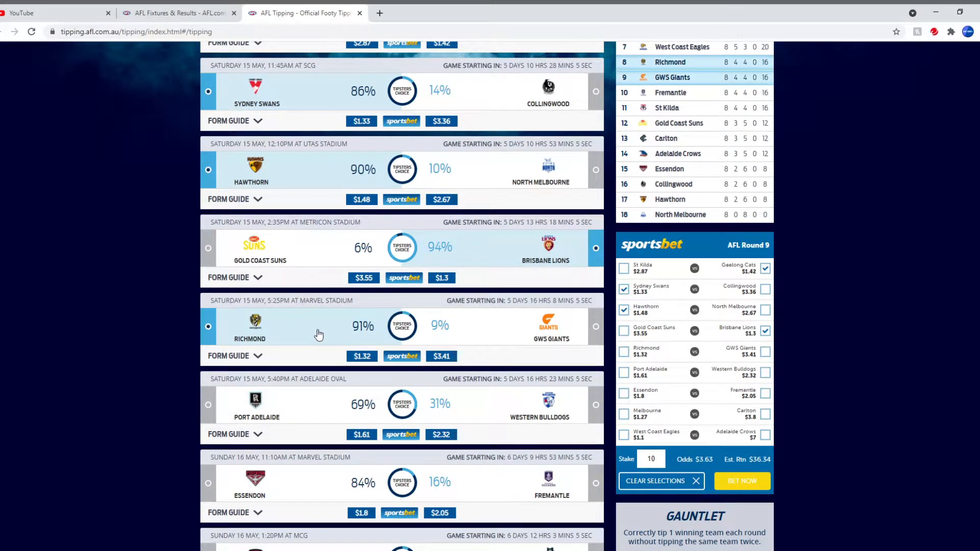
mouse_move(338, 324)
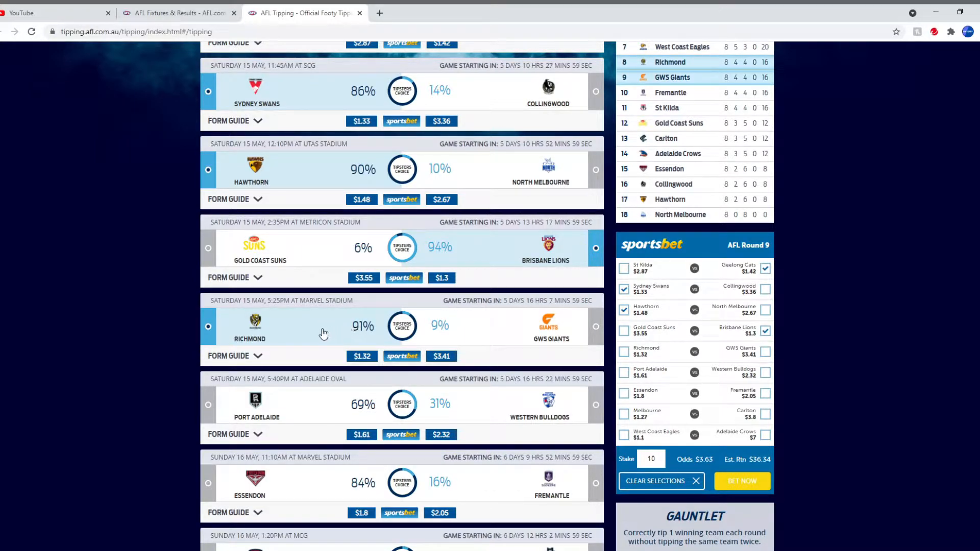
click(622, 350)
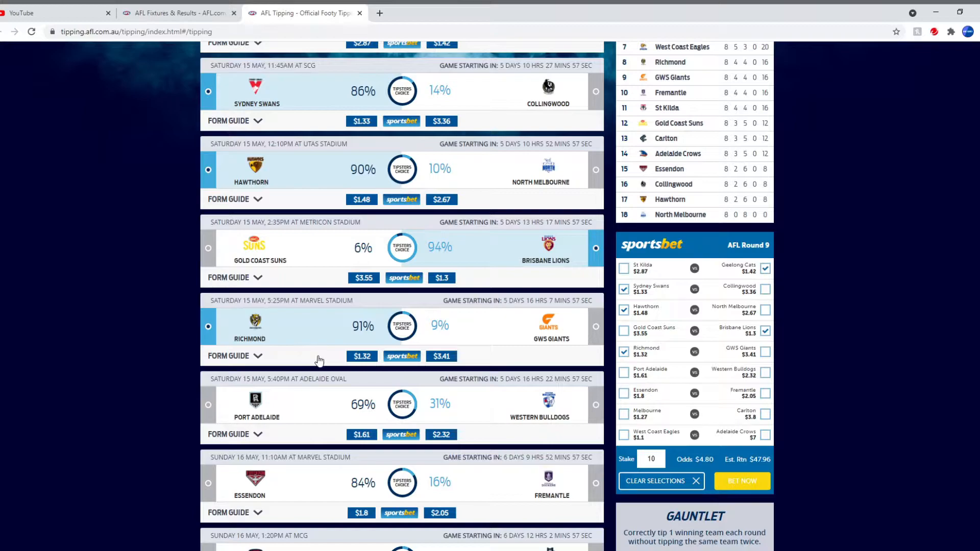
scroll(down, 3)
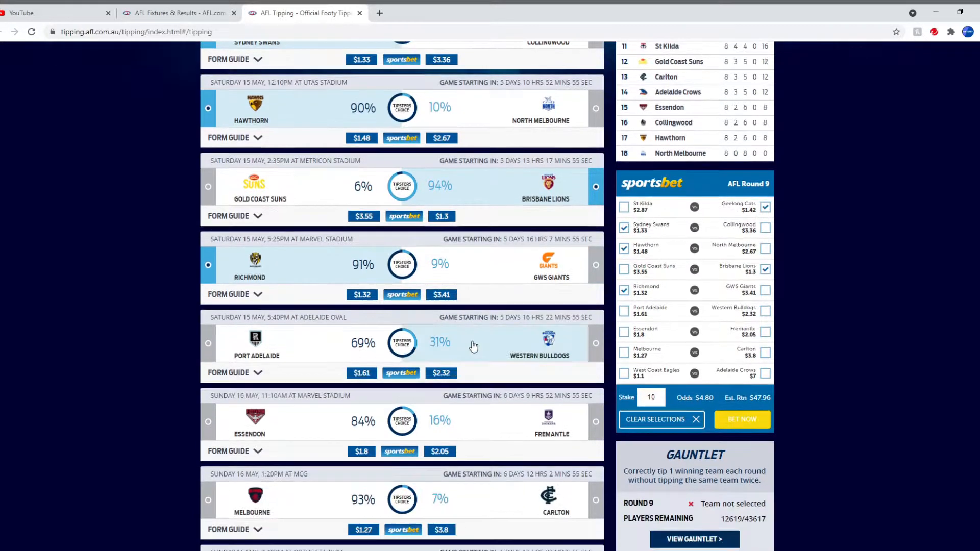
scroll(down, 3)
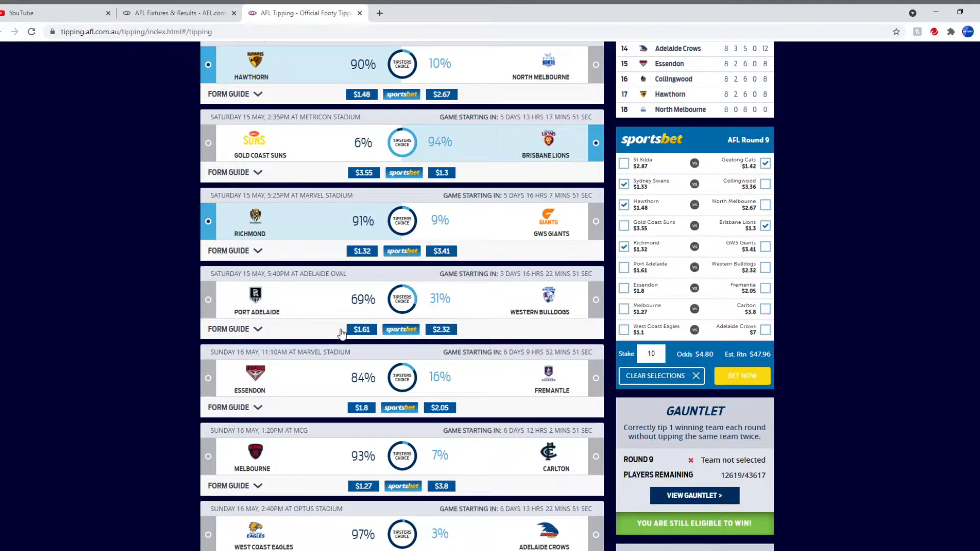
mouse_move(353, 338)
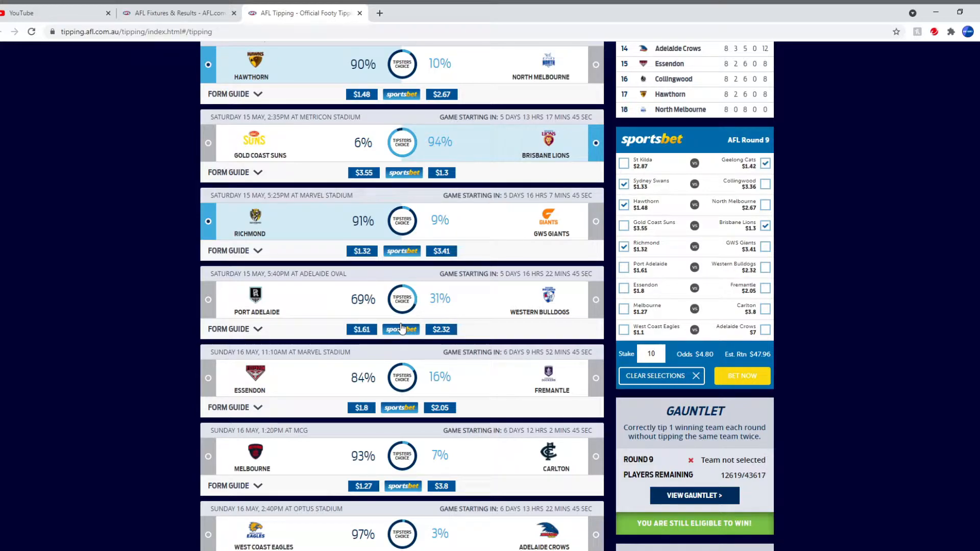
mouse_move(403, 319)
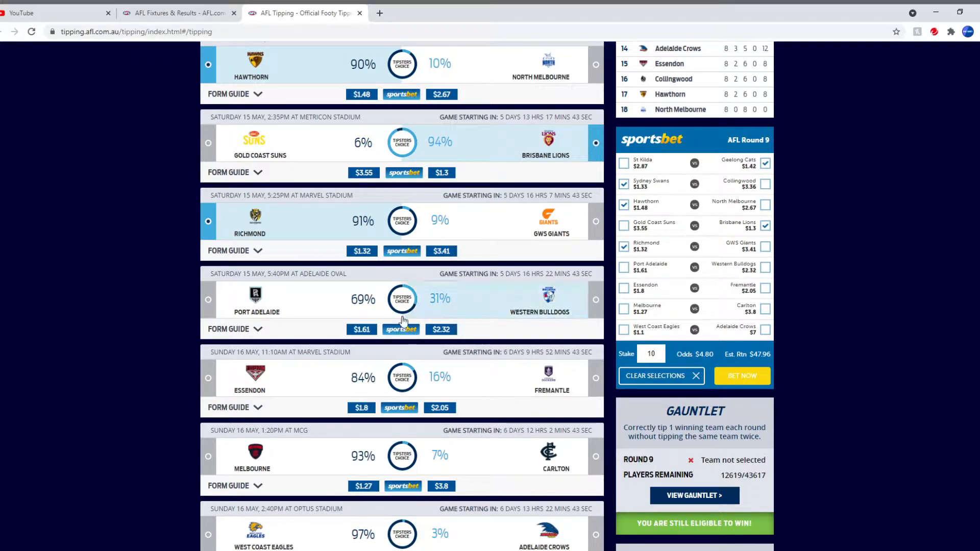
- Tip Western Bulldogs to beat Port Adelaide, reaching 6 of 9 tips
scroll(up, 3)
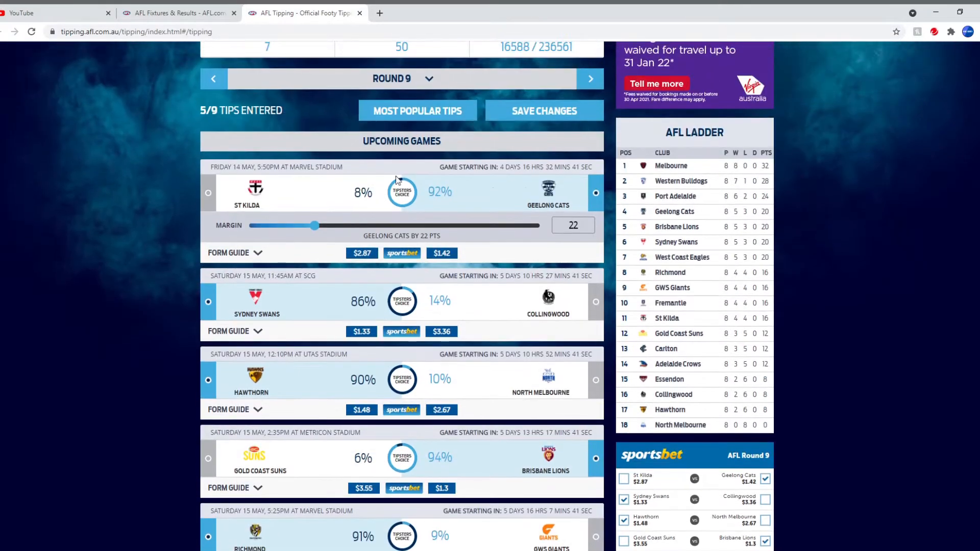
scroll(down, 3)
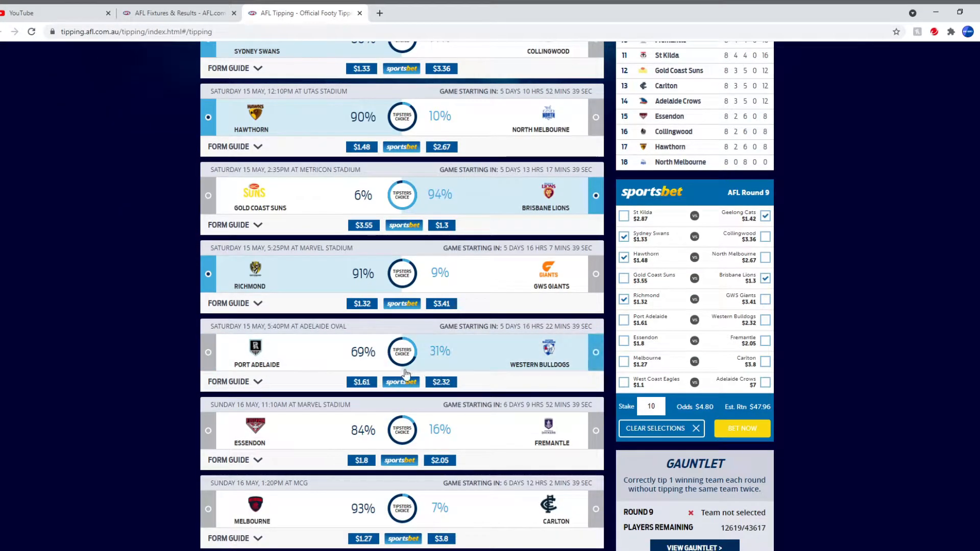
mouse_move(428, 368)
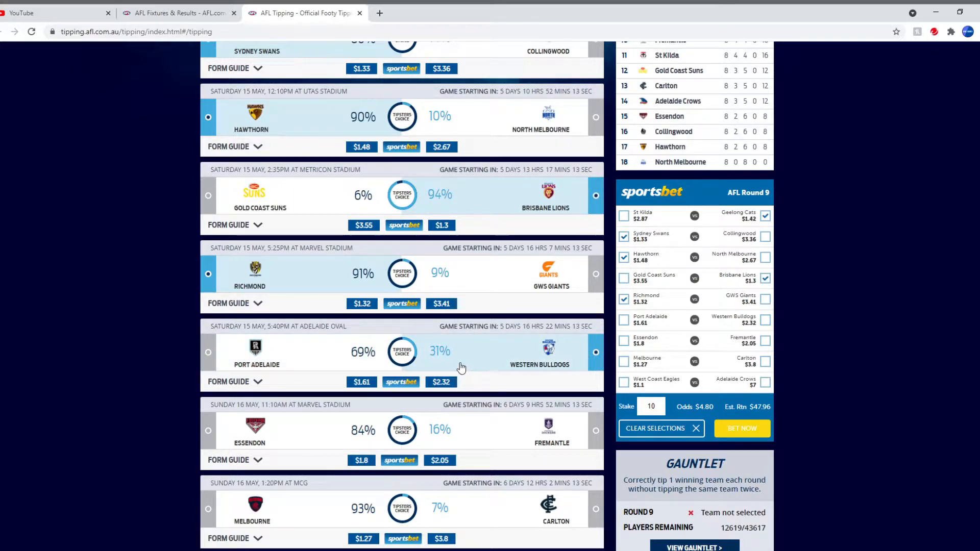
click(764, 319)
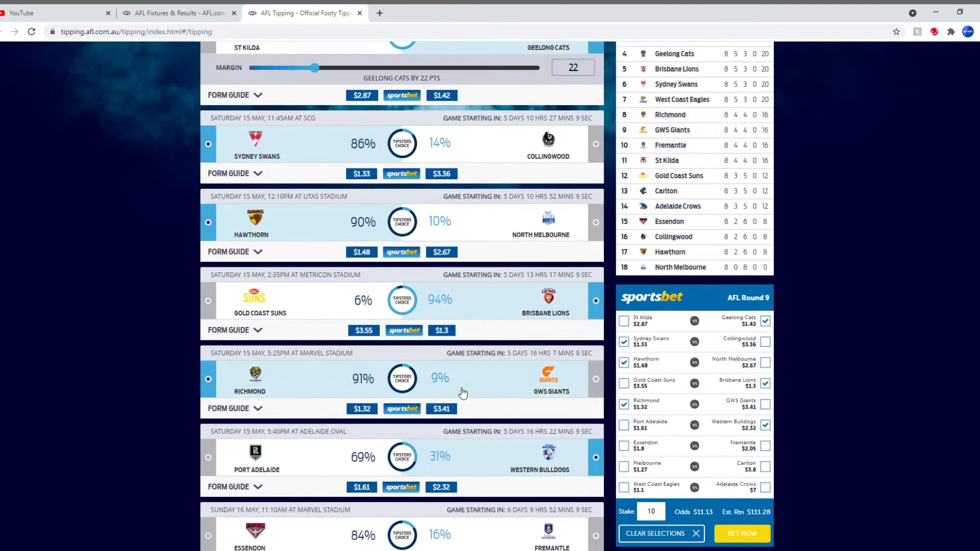
scroll(up, 3)
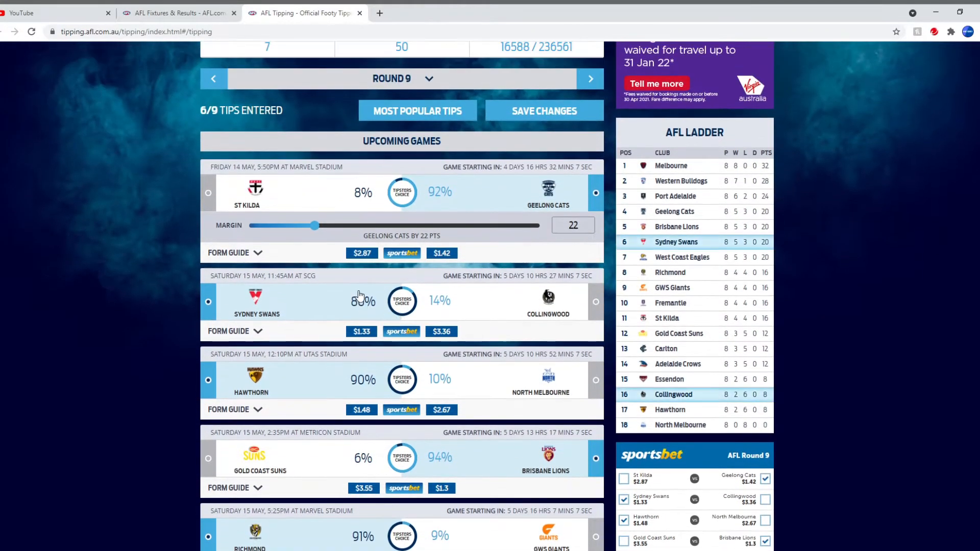
- Tip Essendon over Fremantle in their Round 9 match, reaching 7 of 9 tips
scroll(down, 3)
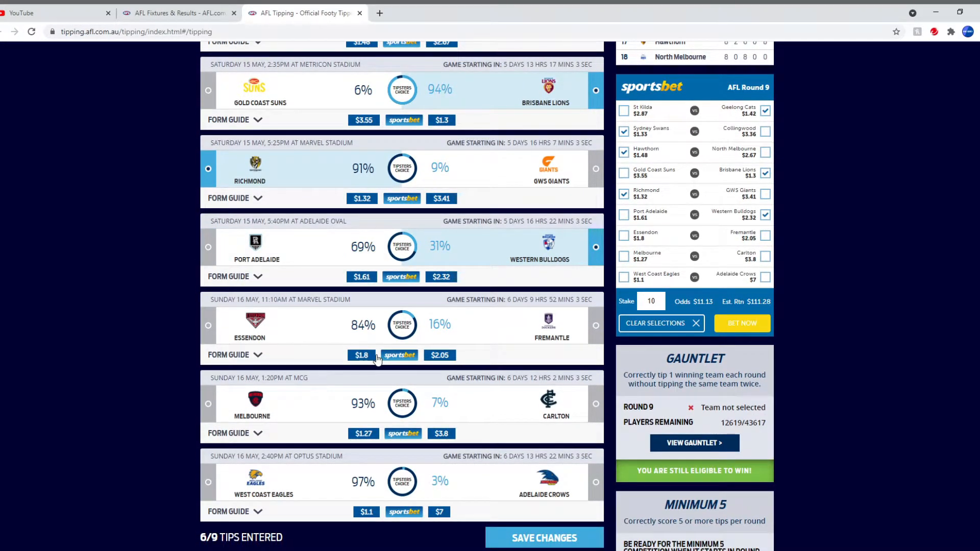
mouse_move(439, 258)
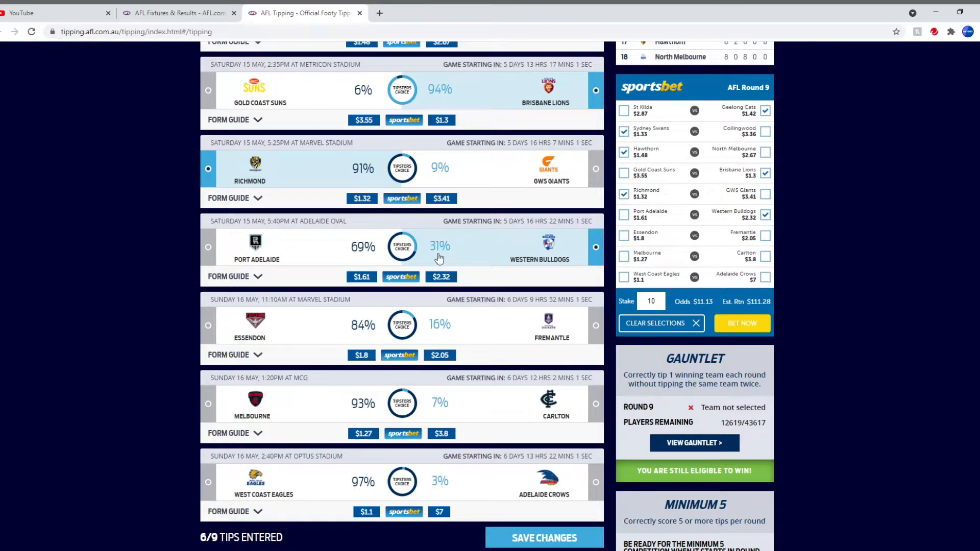
mouse_move(424, 285)
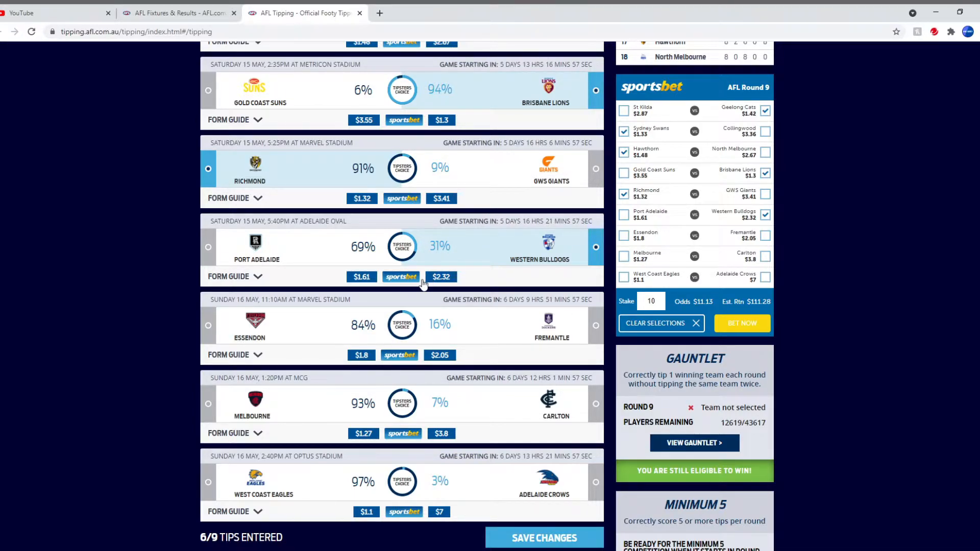
mouse_move(427, 294)
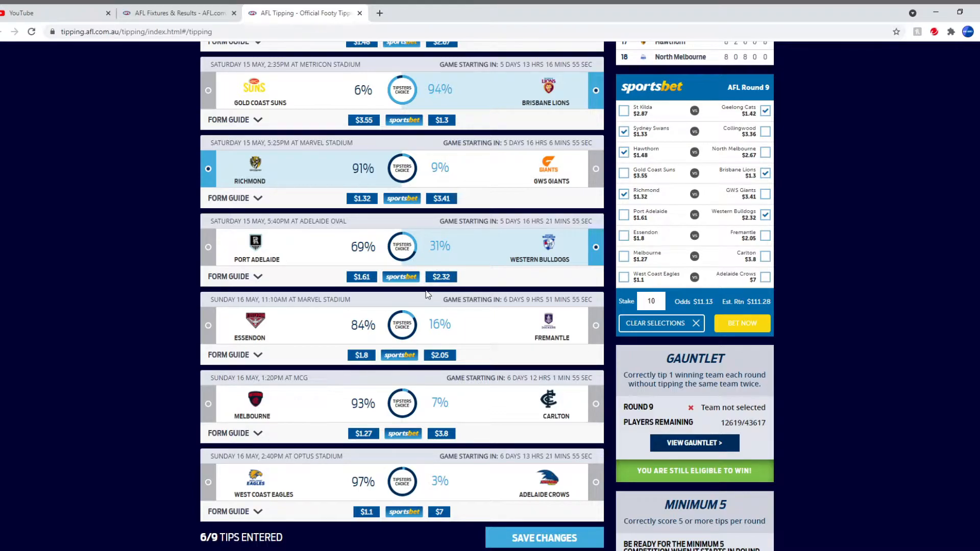
mouse_move(403, 377)
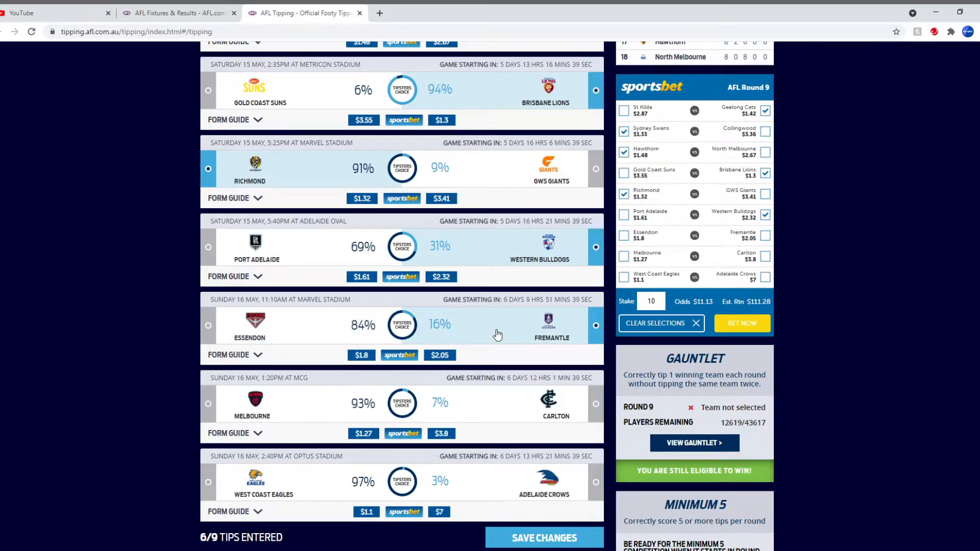
mouse_move(496, 344)
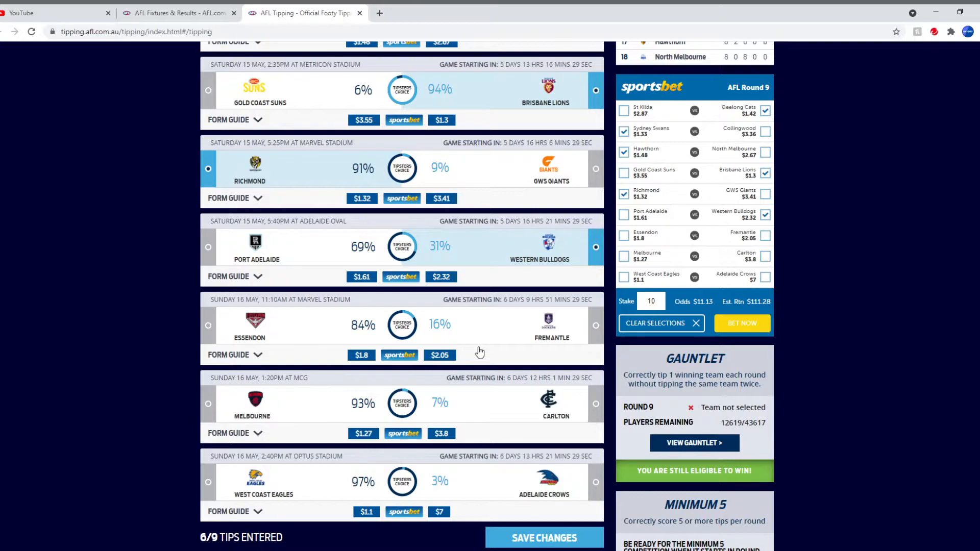
click(208, 324)
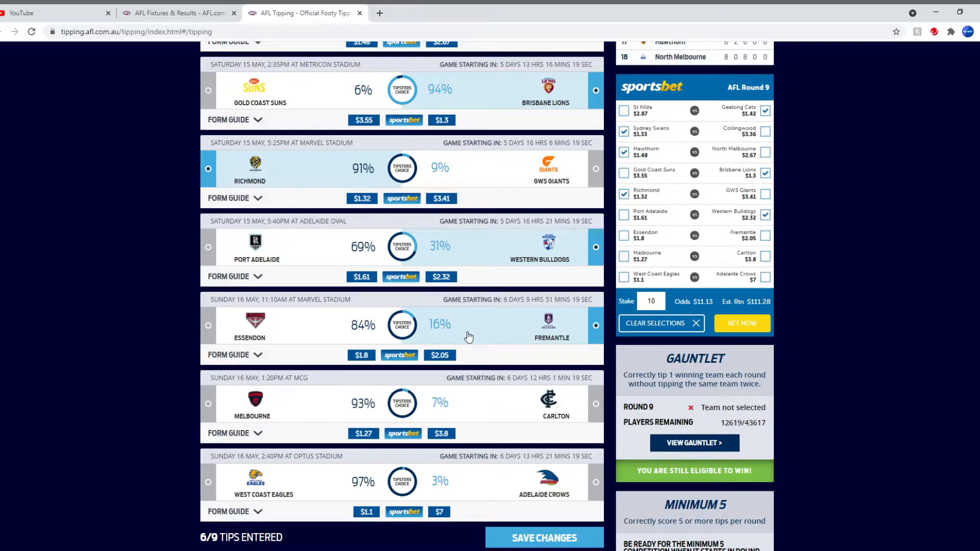
click(208, 325)
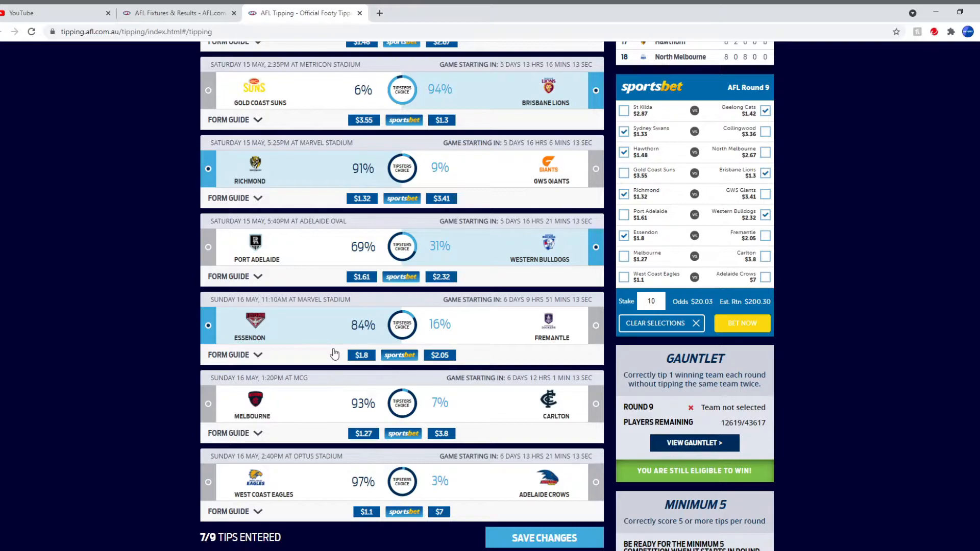
scroll(down, 3)
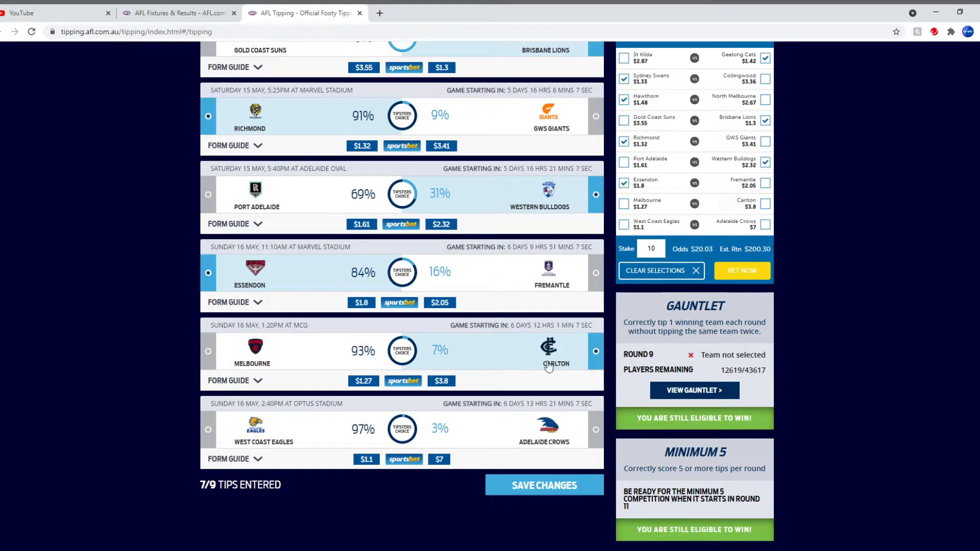
mouse_move(542, 364)
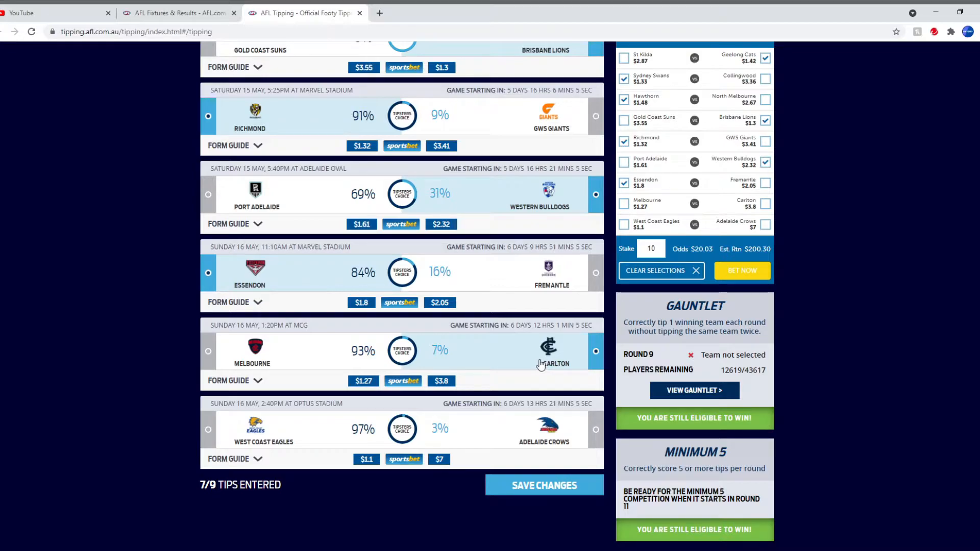
mouse_move(332, 379)
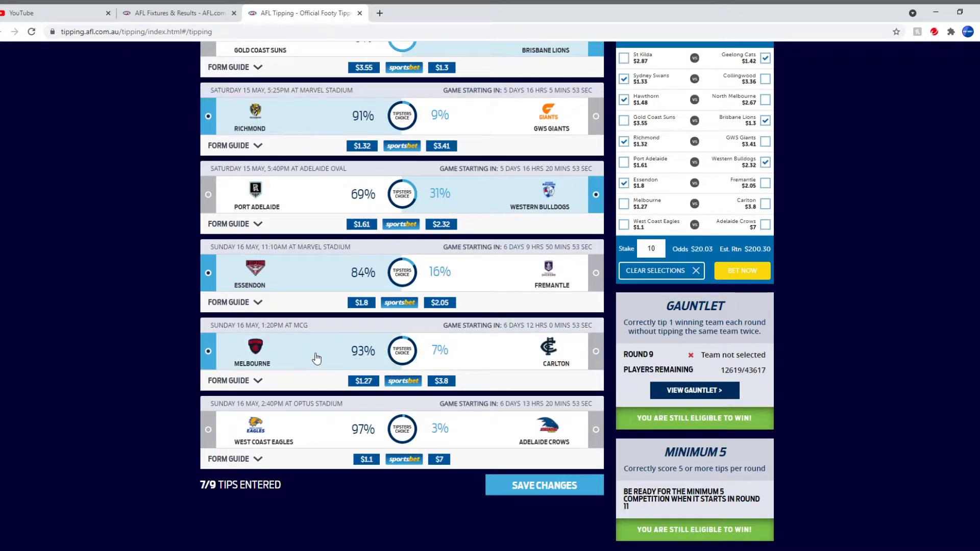
mouse_move(333, 366)
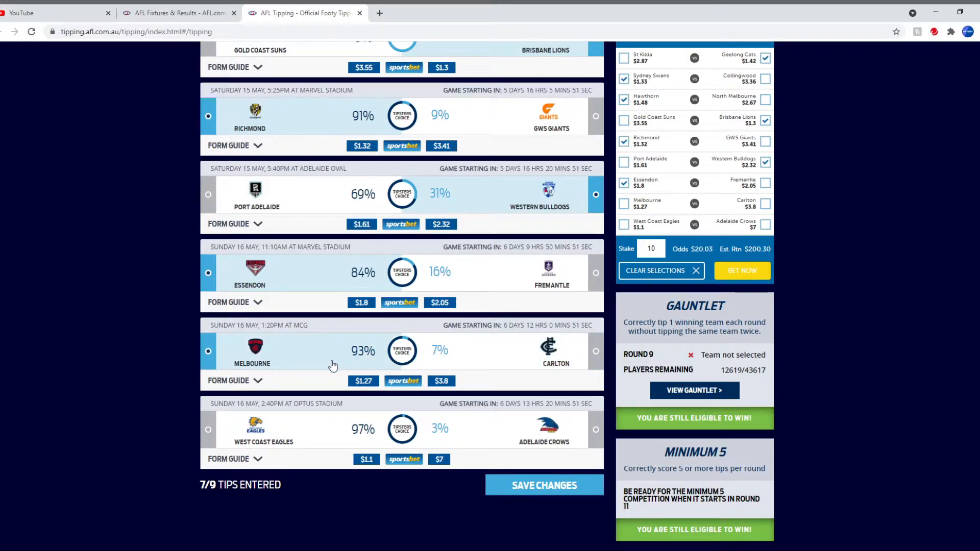
- Tip Melbourne over Carlton and West Coast Eagles over Adelaide Crows, completing 9 of 9
click(207, 351)
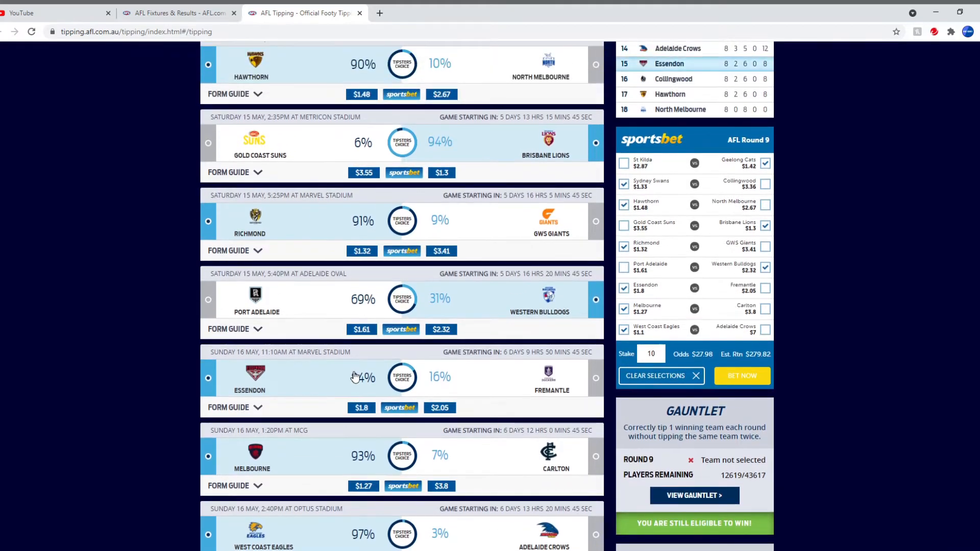
scroll(up, 3)
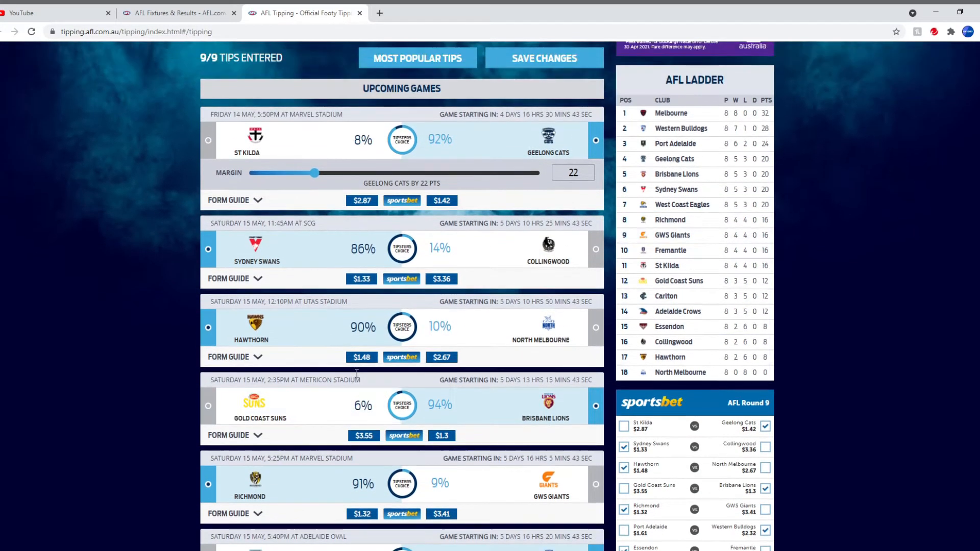
scroll(up, 3)
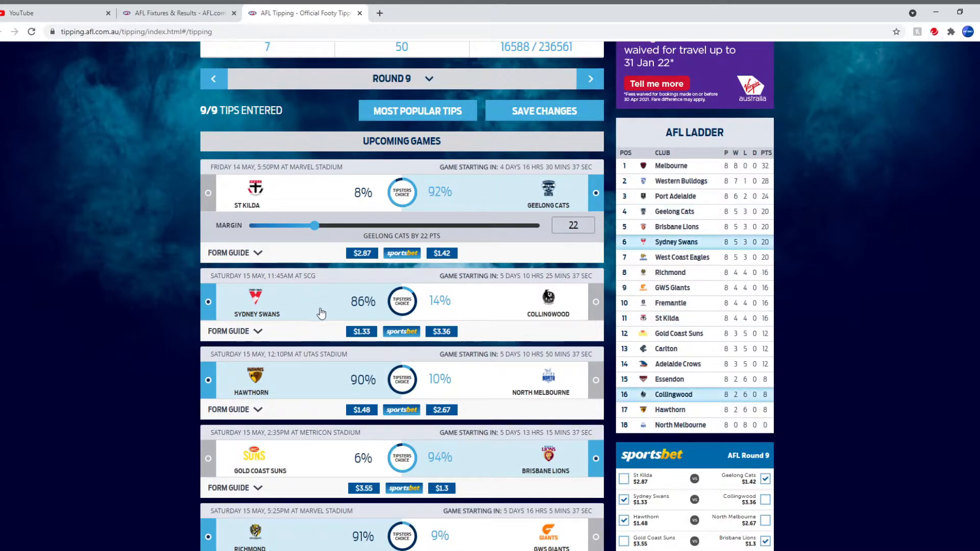
scroll(down, 3)
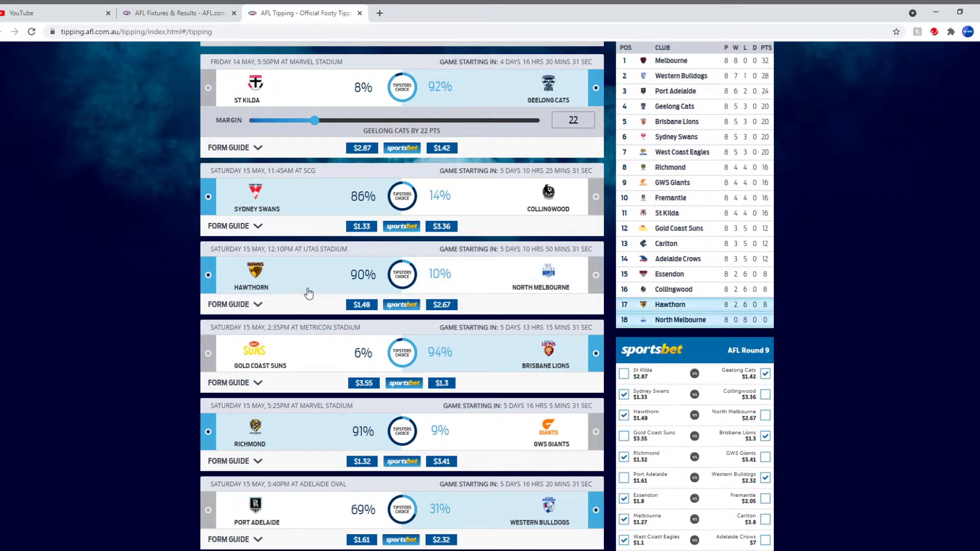
mouse_move(285, 265)
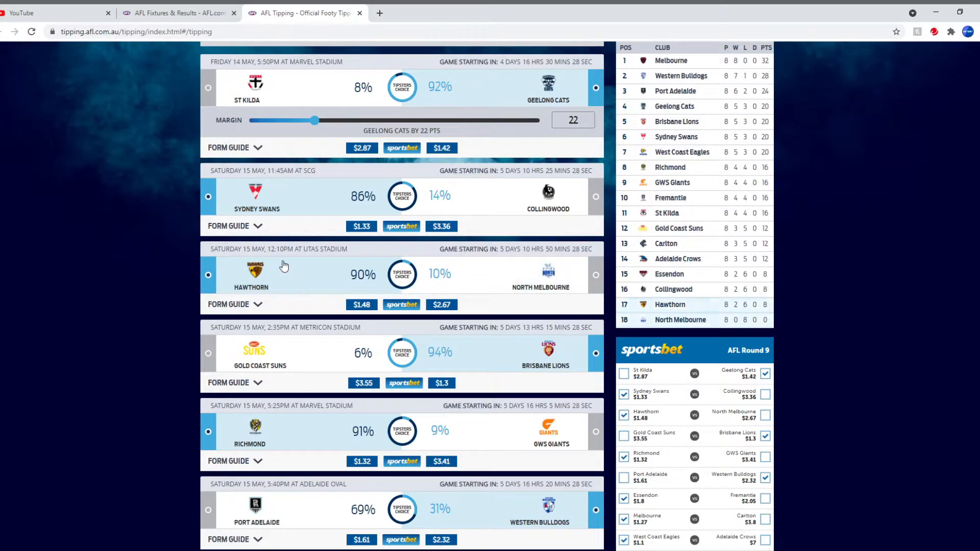
mouse_move(334, 299)
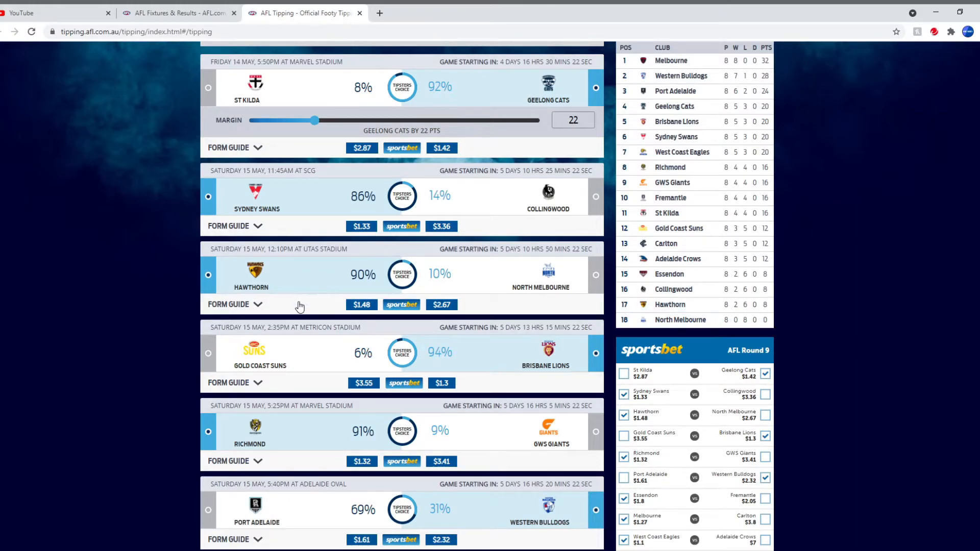
scroll(down, 3)
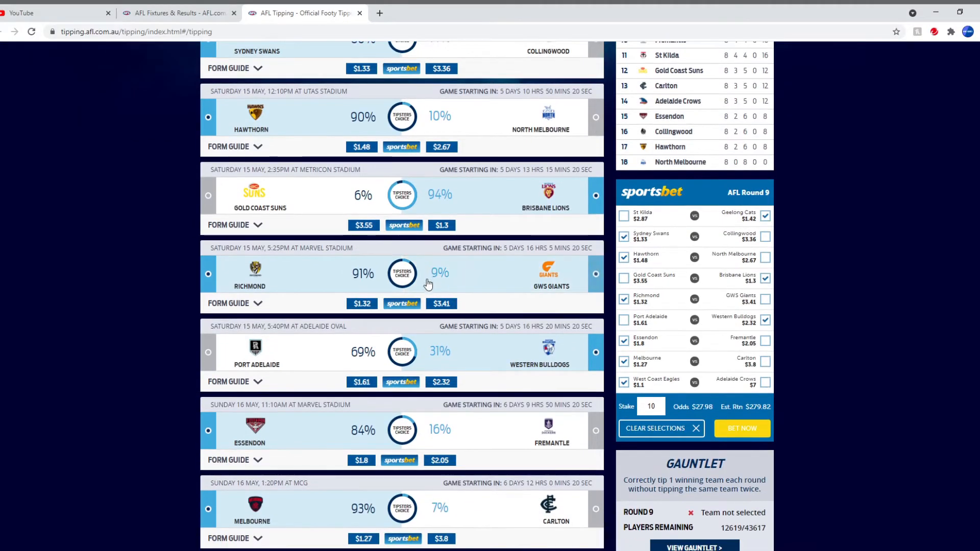
scroll(down, 3)
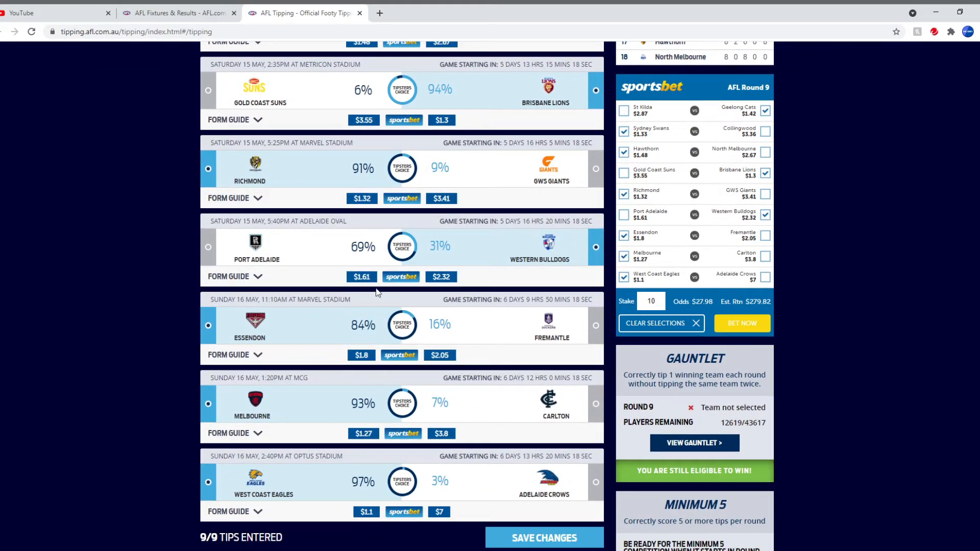
mouse_move(427, 260)
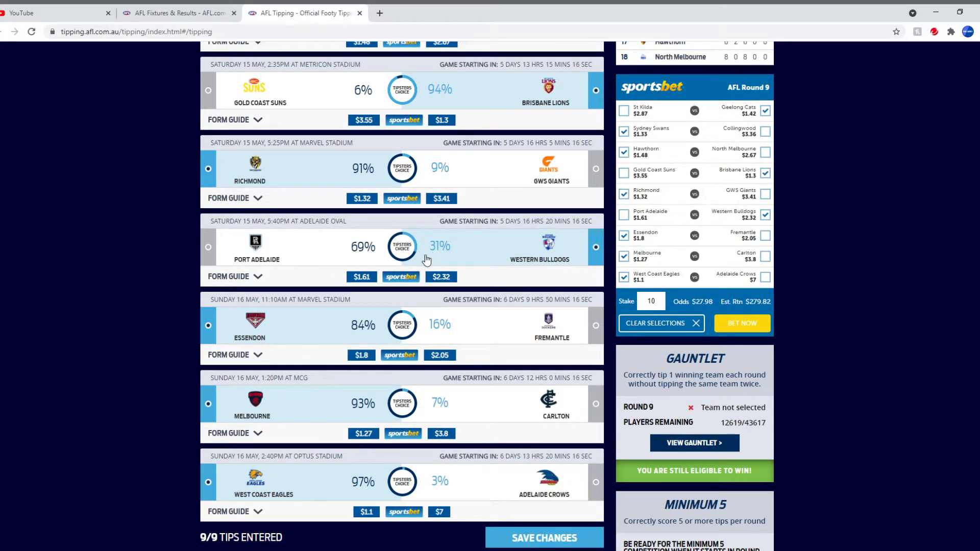
mouse_move(388, 272)
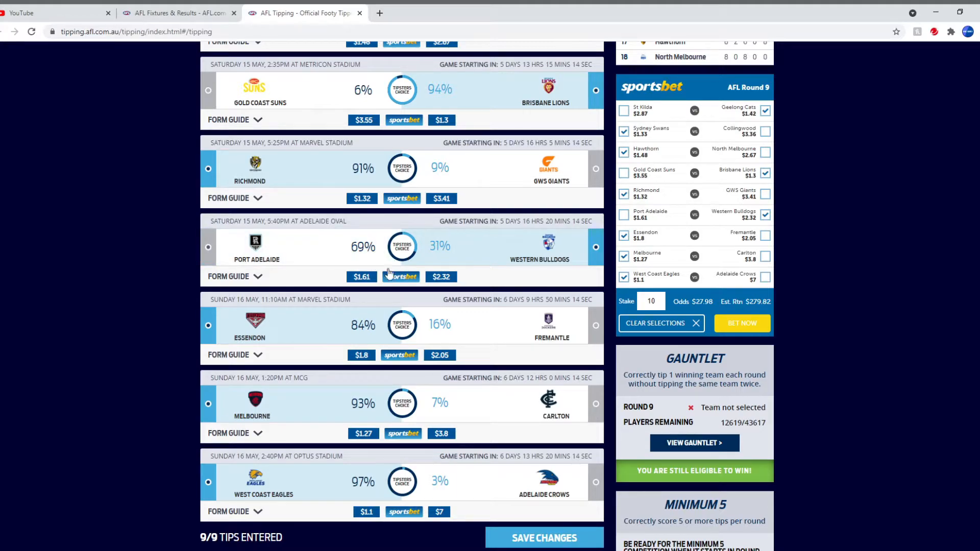
mouse_move(424, 266)
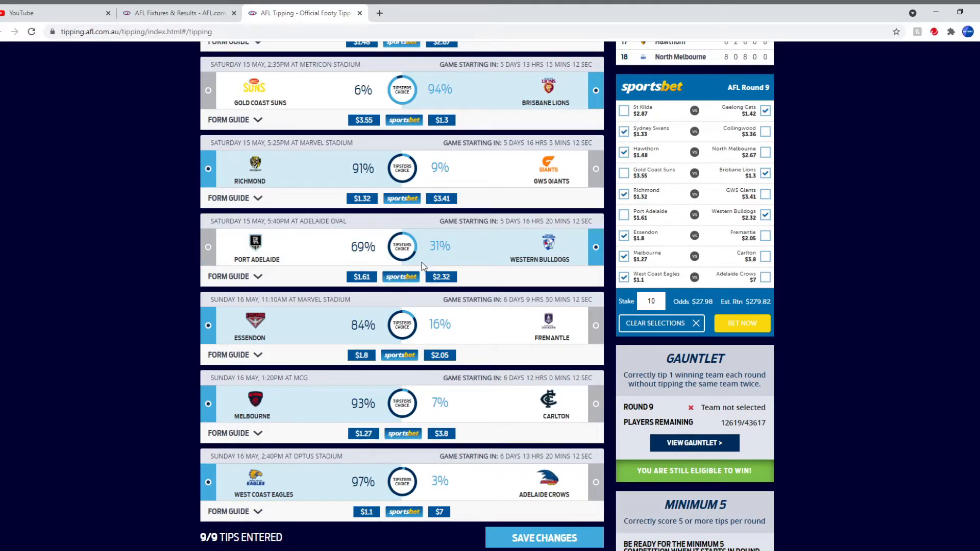
scroll(down, 3)
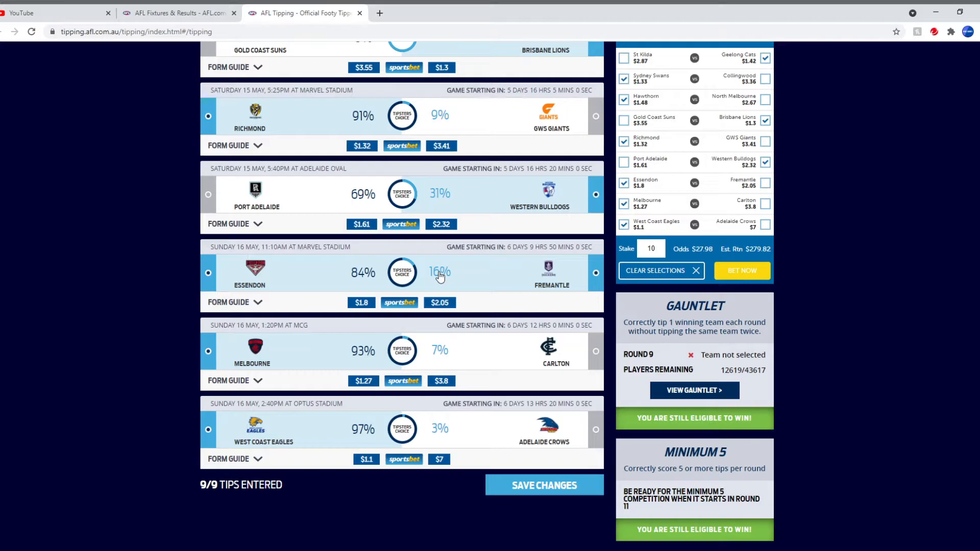
mouse_move(439, 285)
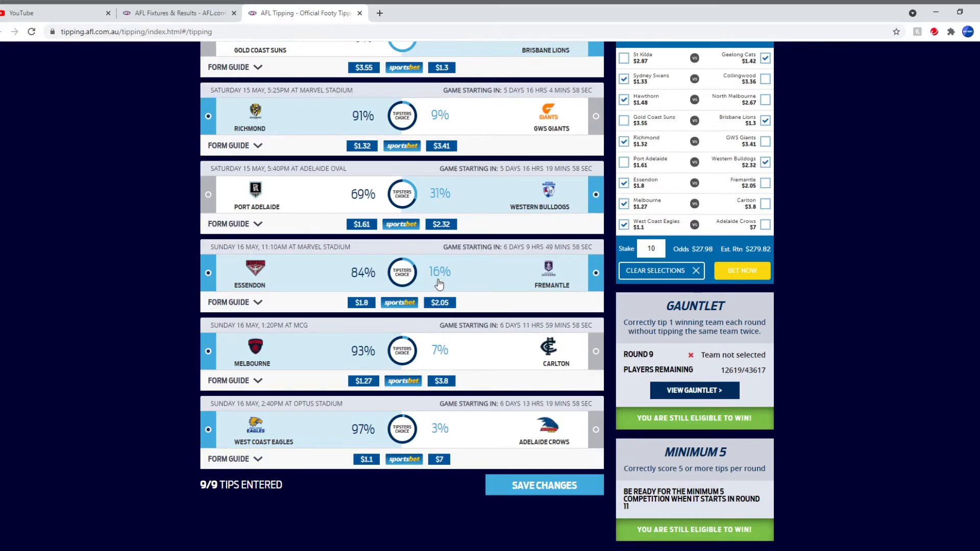
- Bring up the Gauntlet competition matches for Round 9
scroll(up, 3)
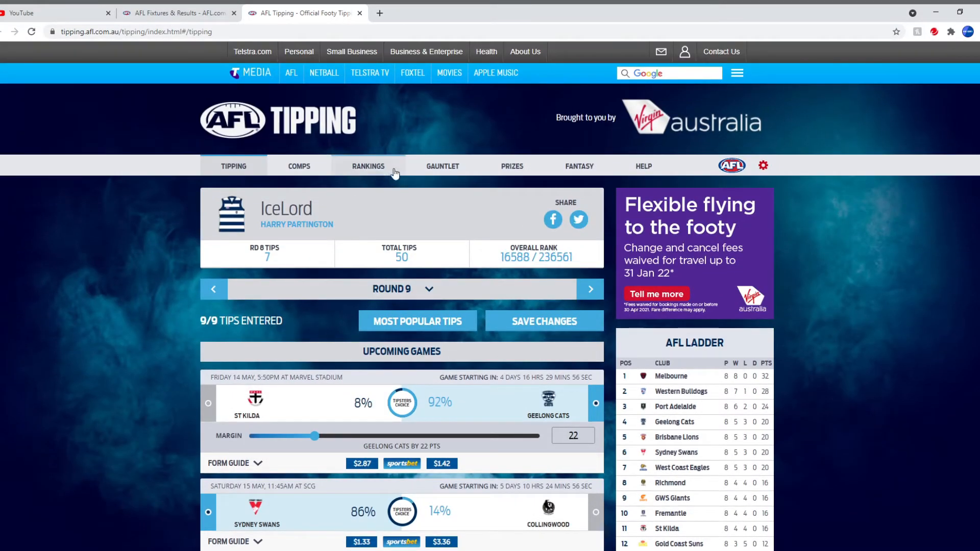
click(442, 166)
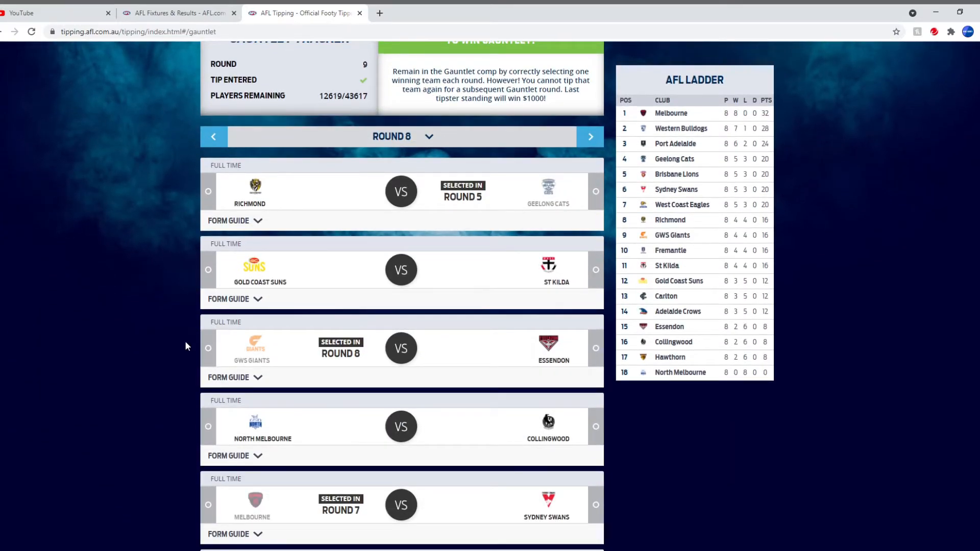
scroll(up, 3)
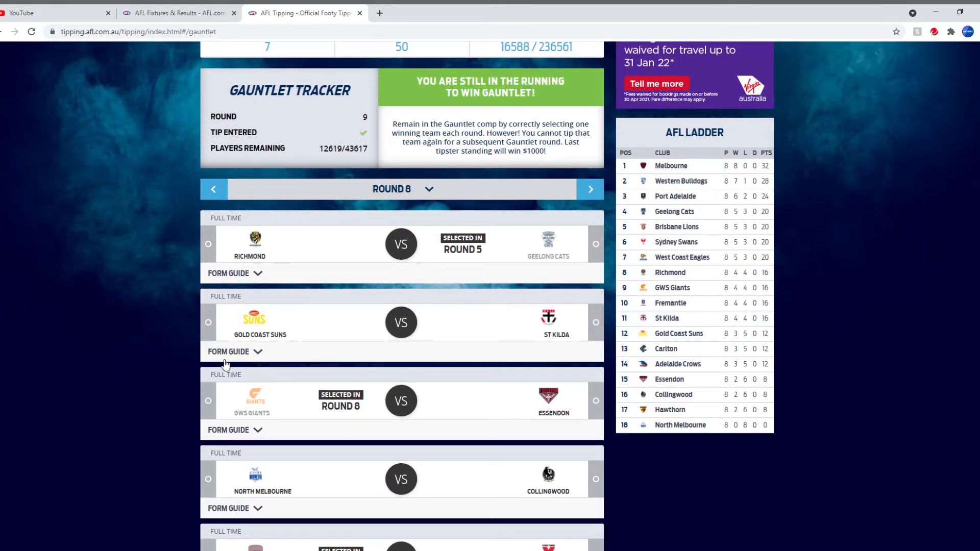
scroll(down, 3)
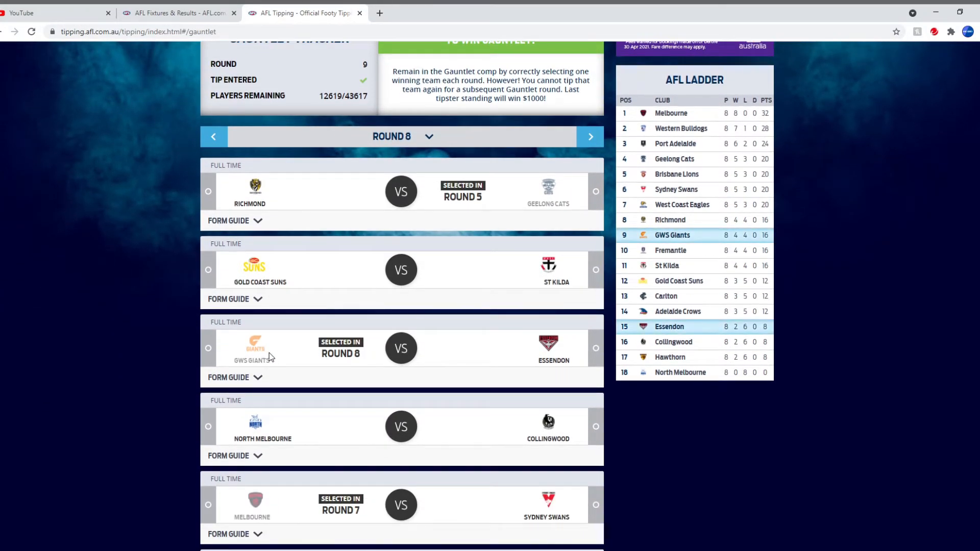
scroll(up, 3)
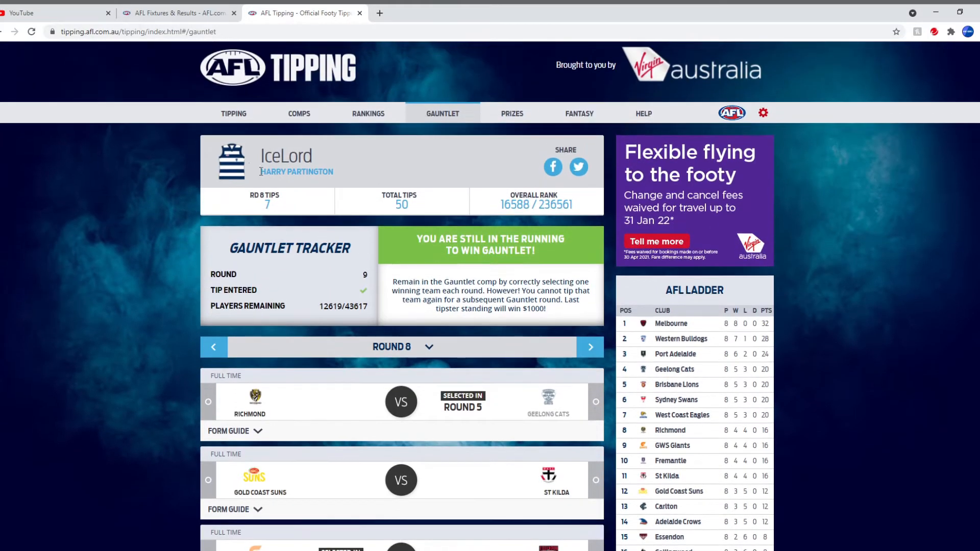
click(232, 114)
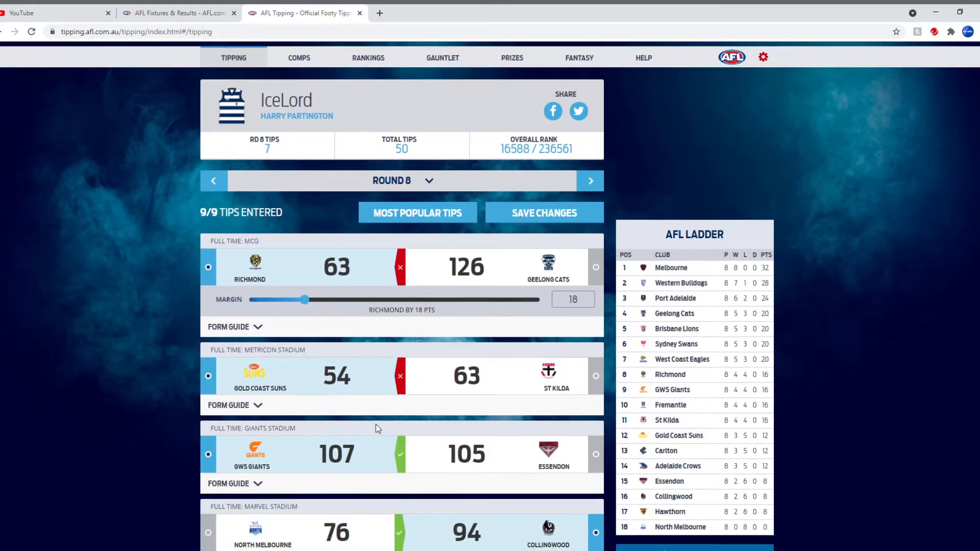
scroll(down, 3)
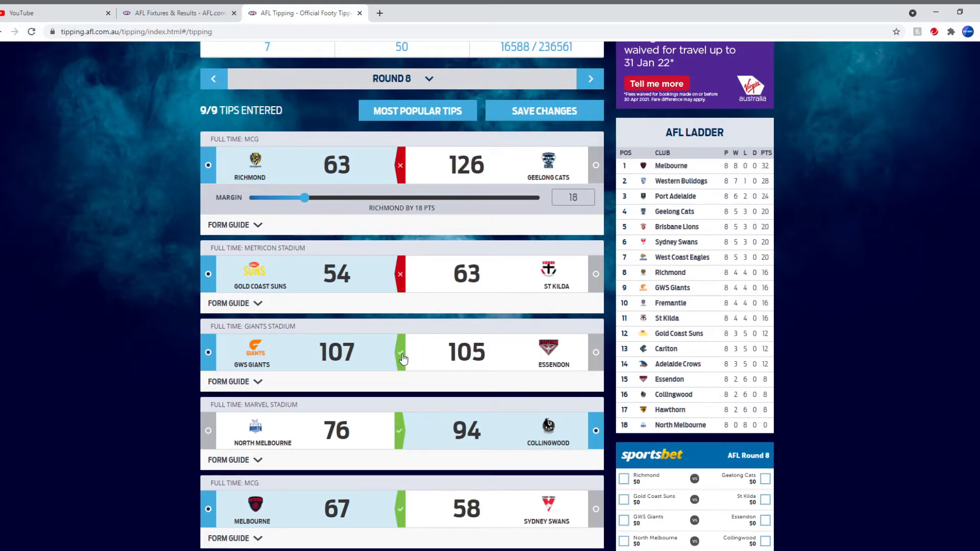
mouse_move(401, 359)
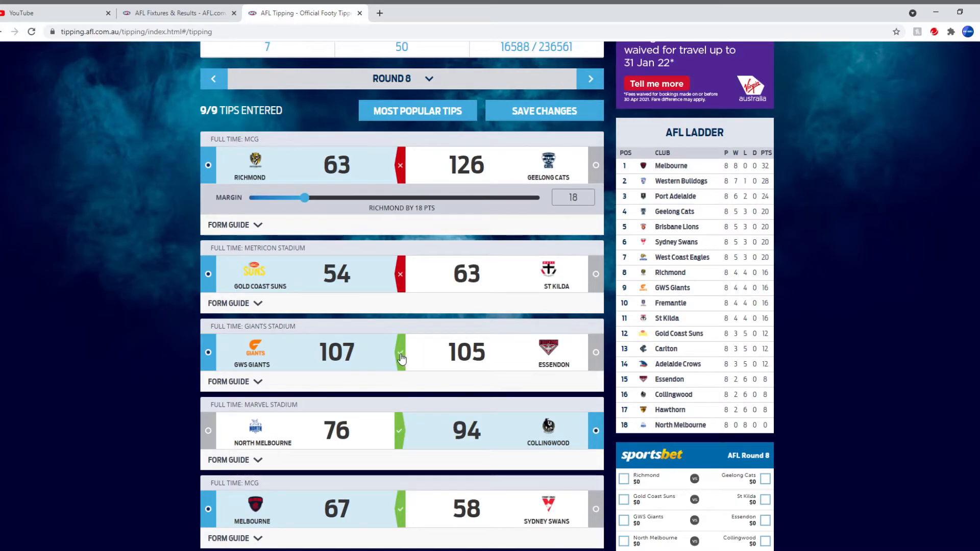
scroll(up, 3)
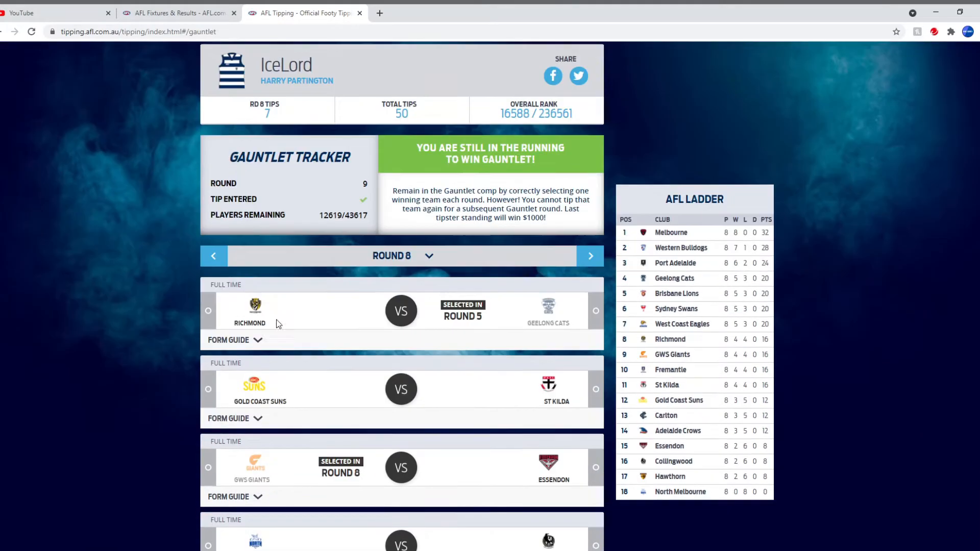
click(402, 256)
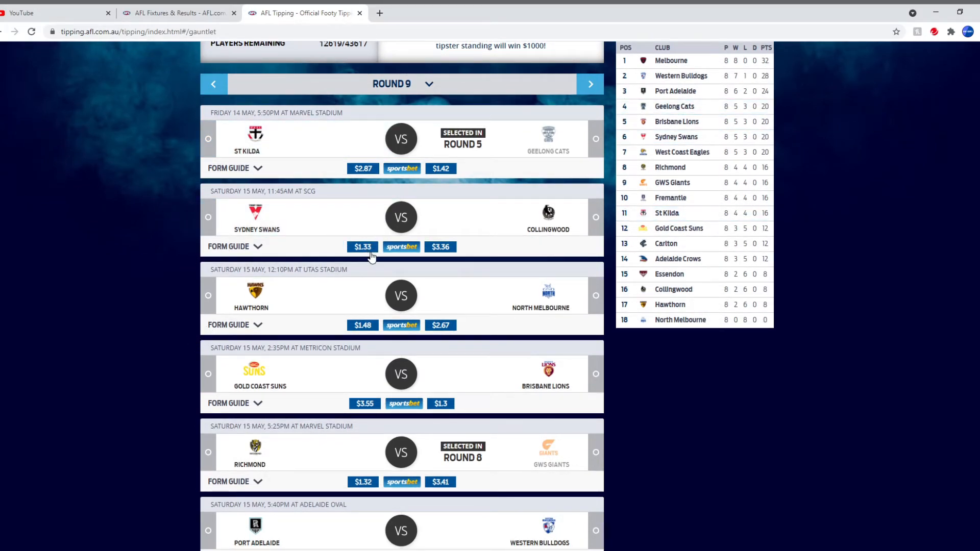
mouse_move(355, 215)
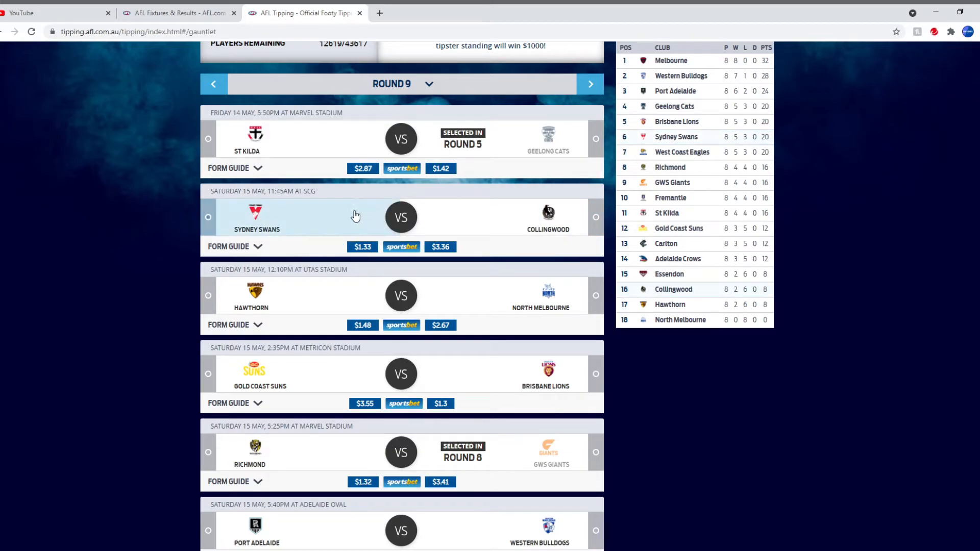
- Try several Gauntlet picks including Carlton, settling on Hawthorn against North Melbourne
scroll(down, 3)
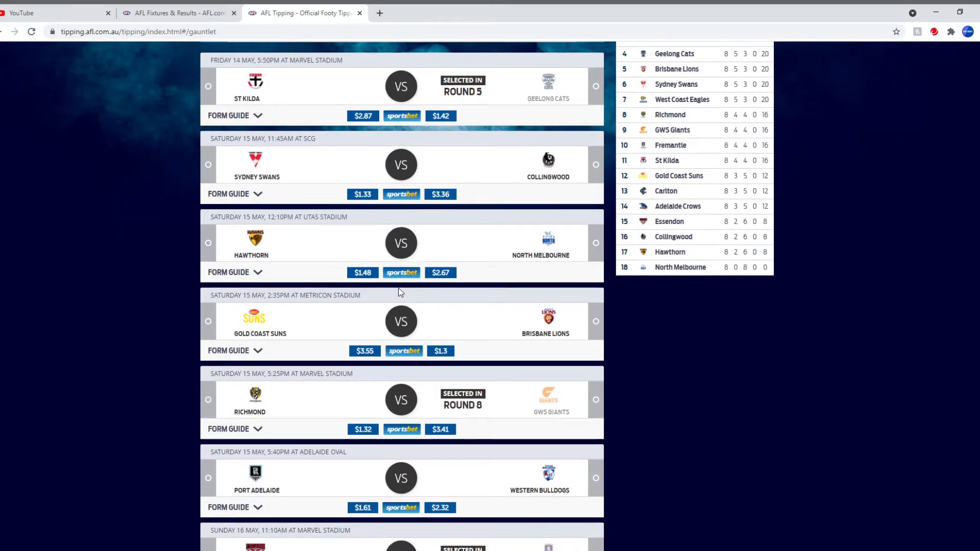
click(209, 243)
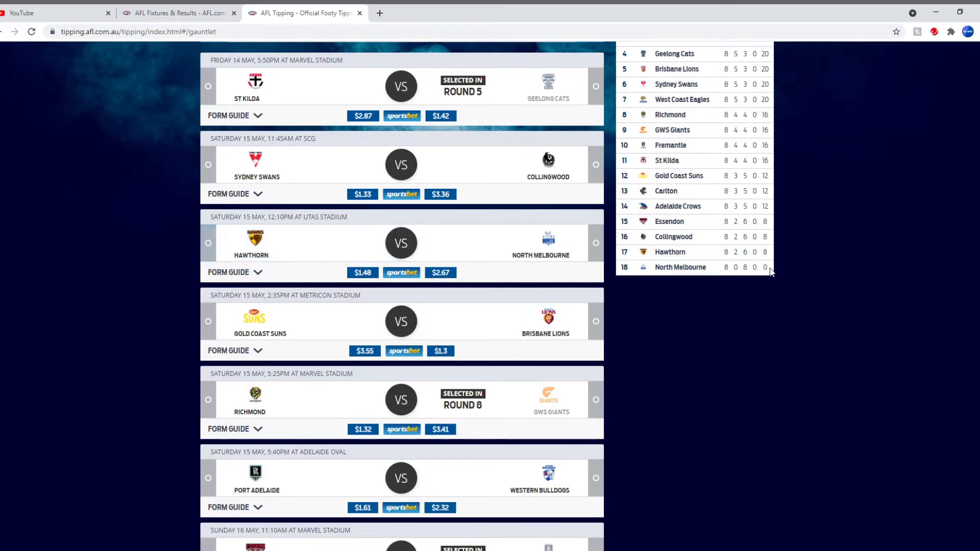
mouse_move(675, 263)
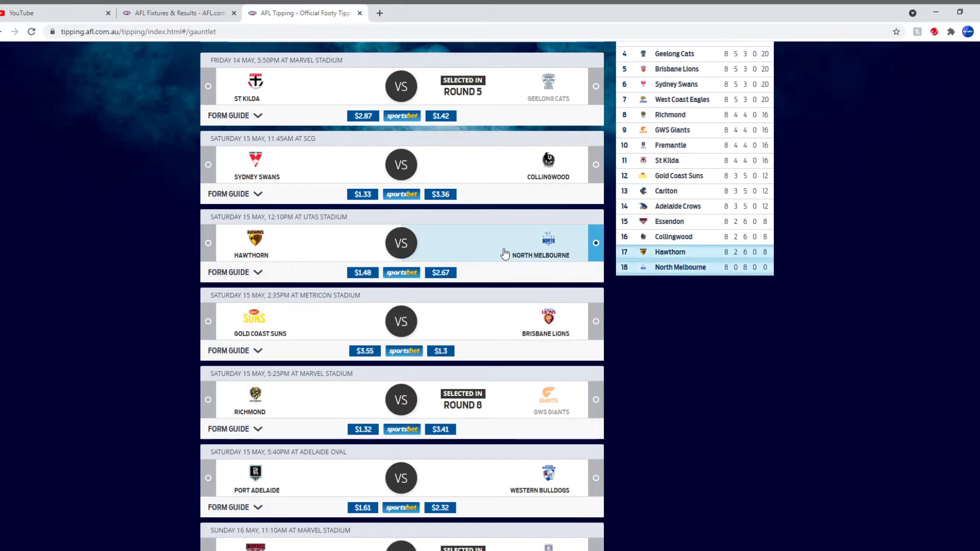
mouse_move(493, 252)
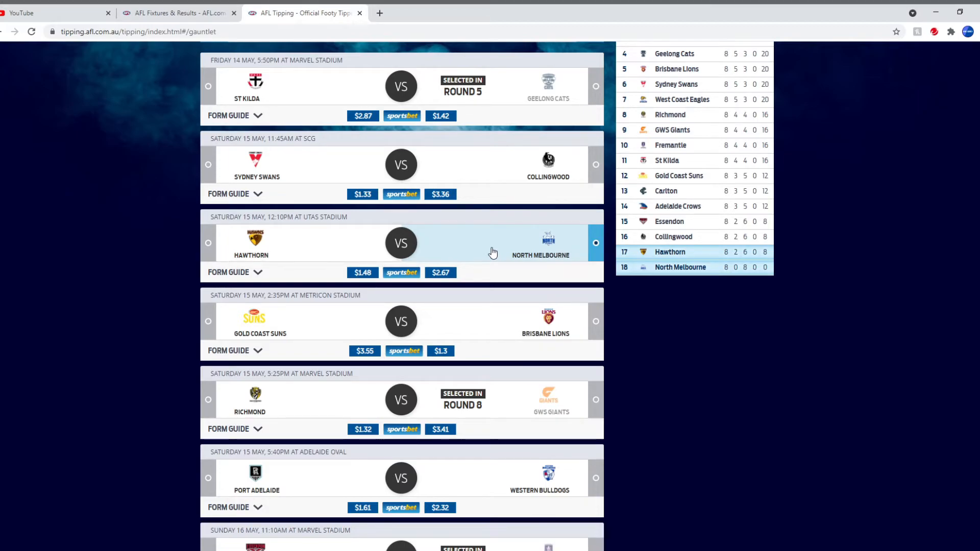
scroll(down, 3)
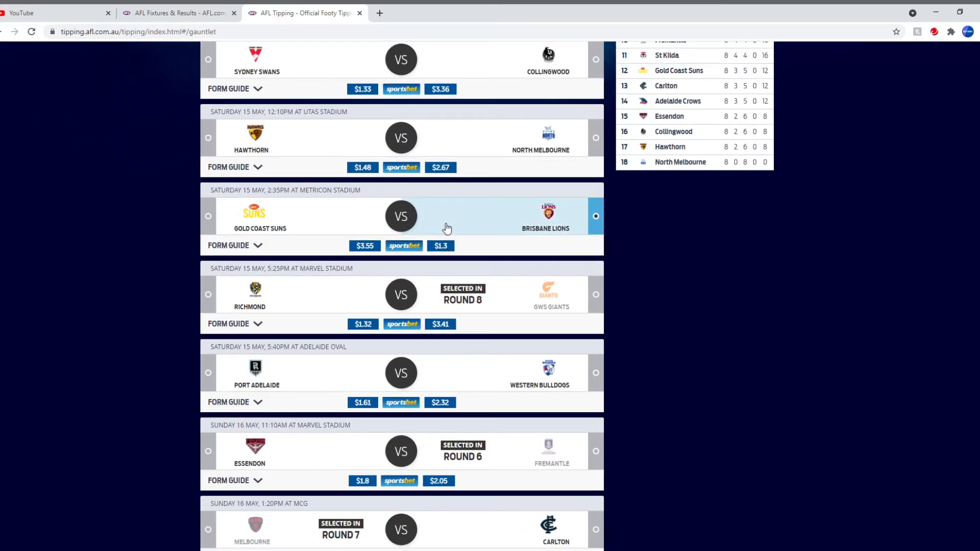
scroll(down, 3)
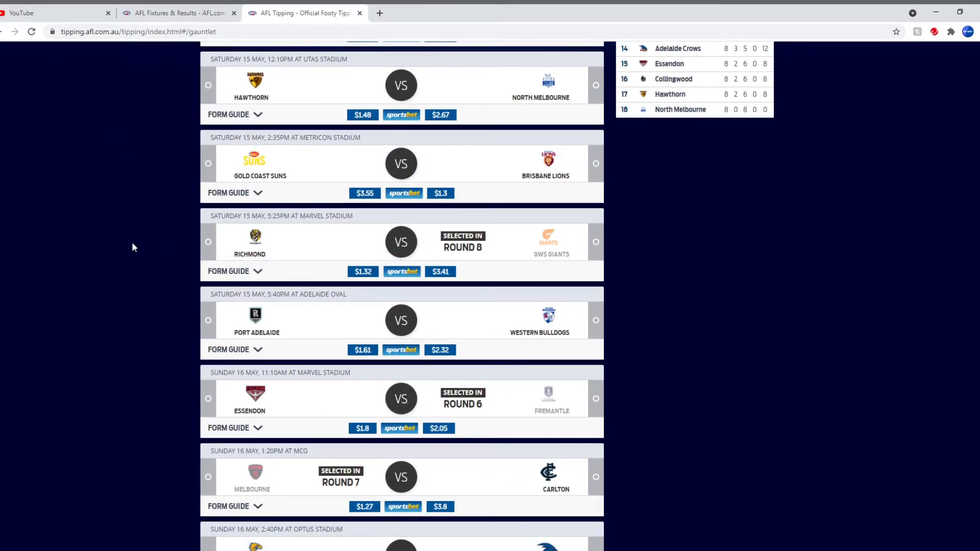
scroll(down, 3)
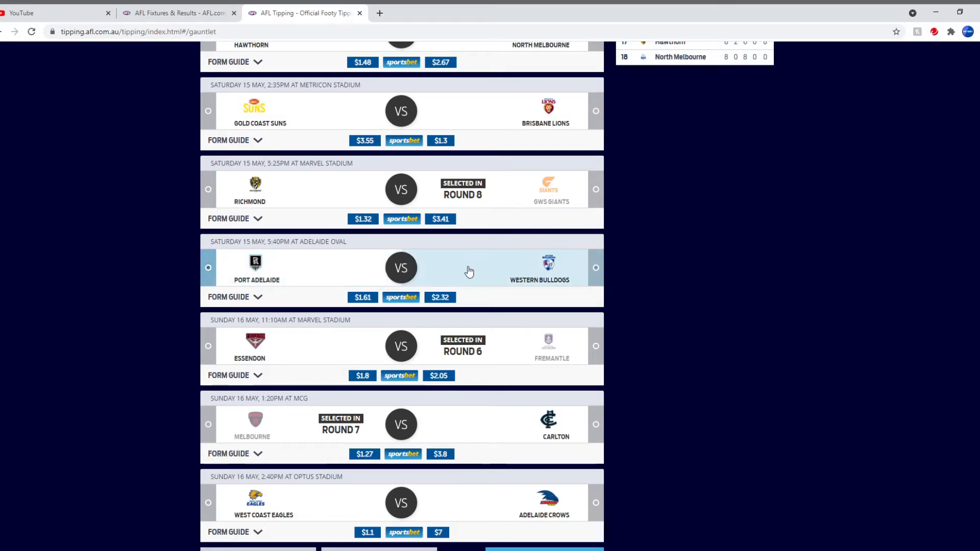
scroll(down, 3)
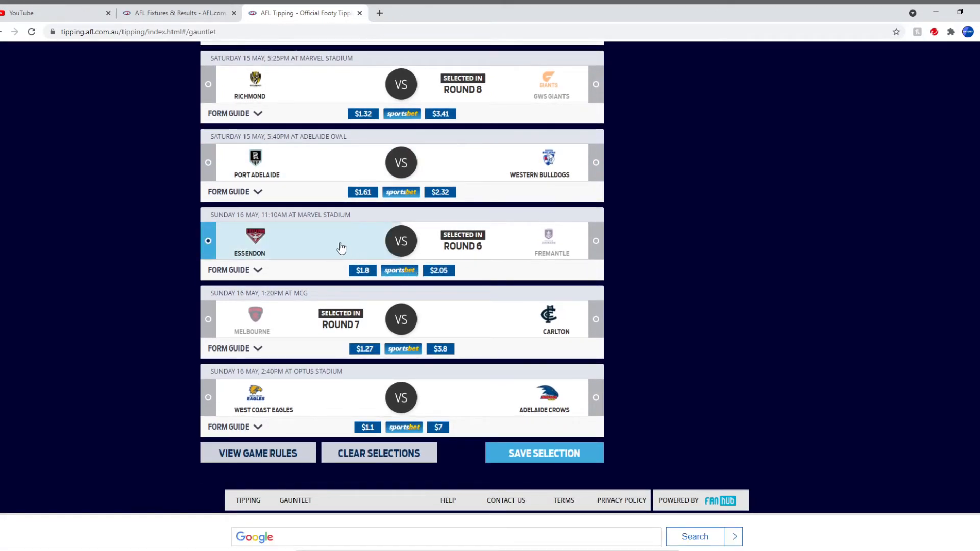
mouse_move(298, 263)
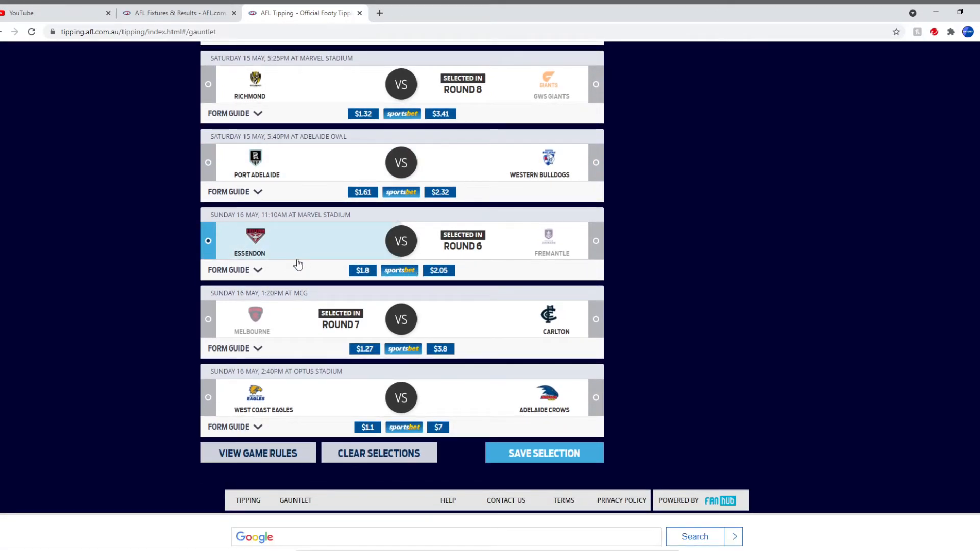
mouse_move(274, 255)
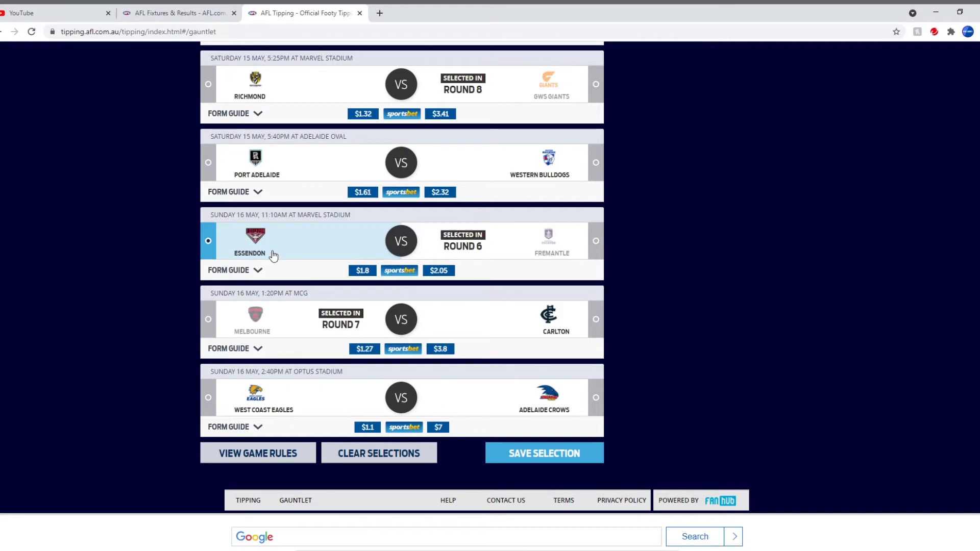
mouse_move(312, 243)
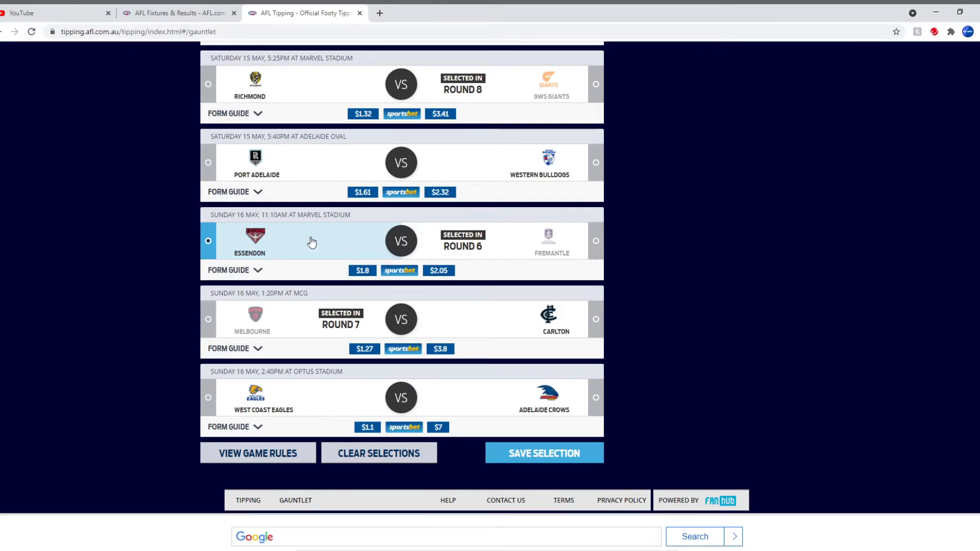
click(594, 319)
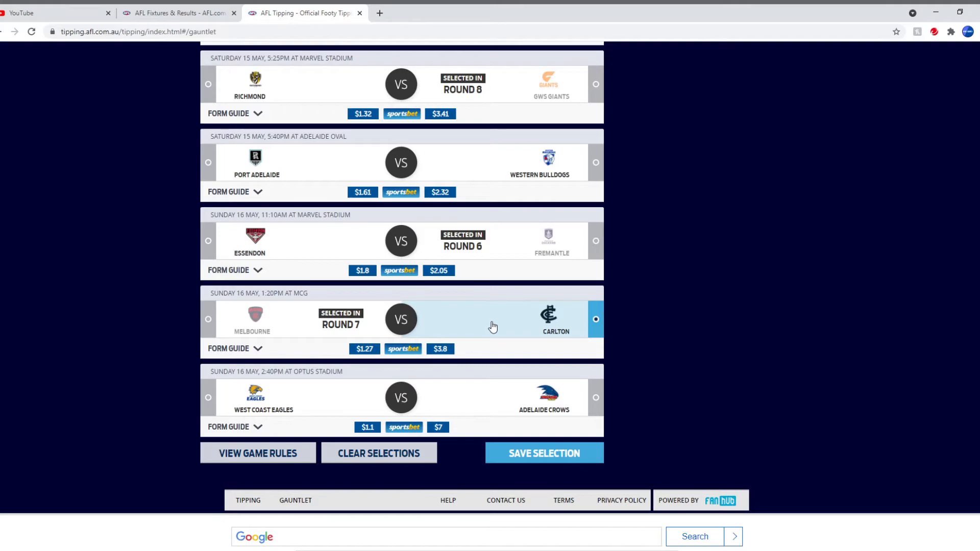
scroll(up, 3)
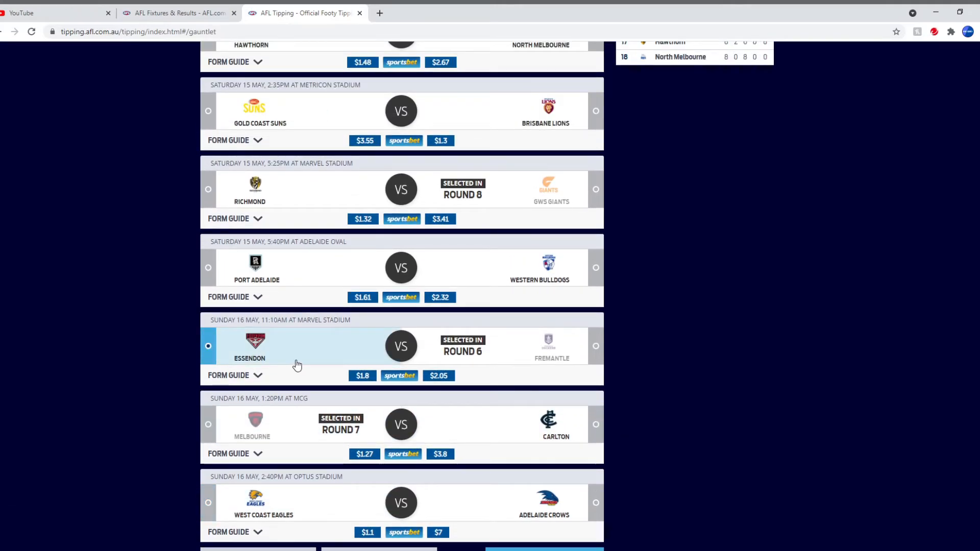
mouse_move(370, 352)
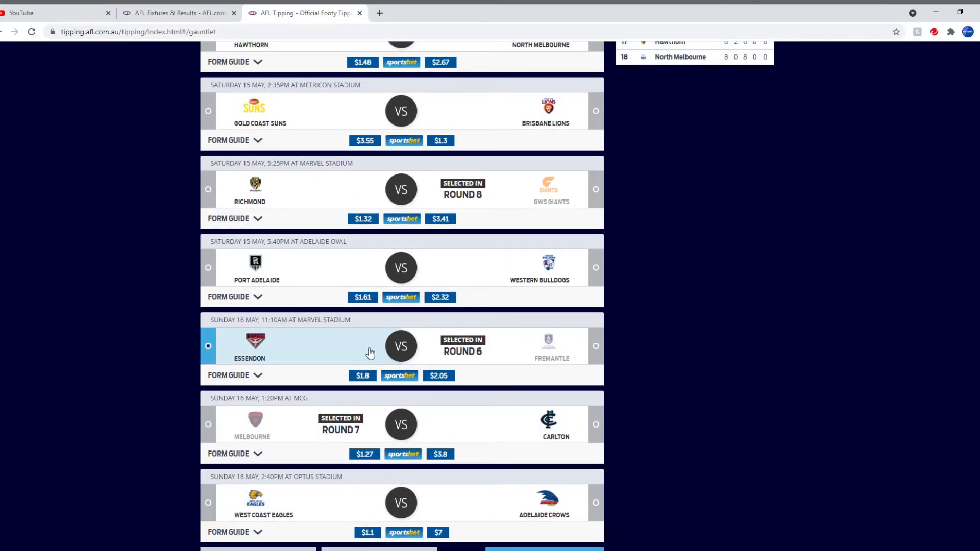
scroll(up, 3)
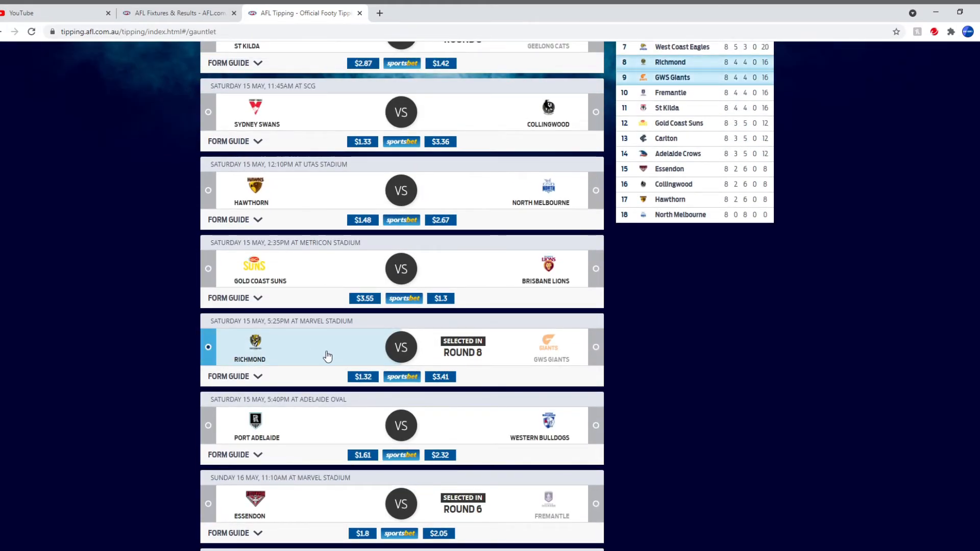
scroll(up, 3)
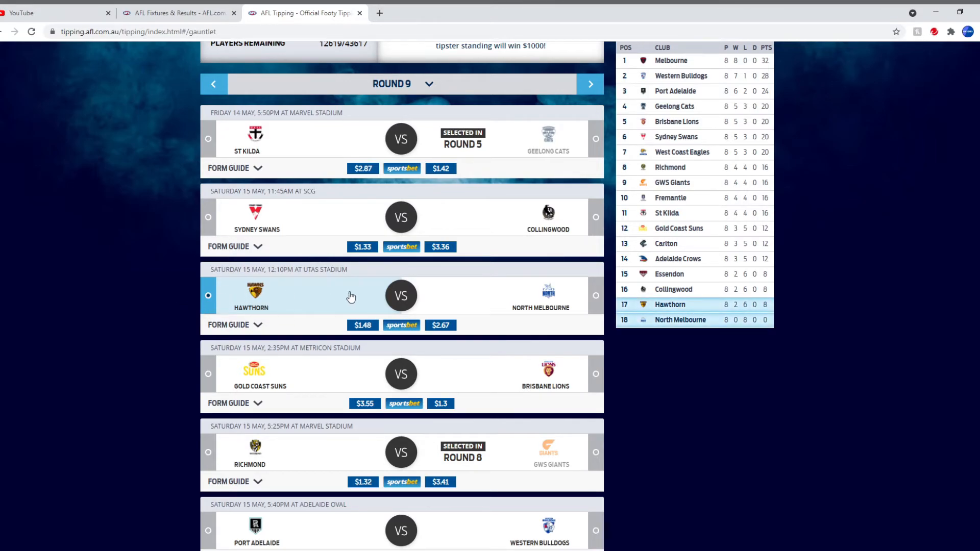
mouse_move(457, 299)
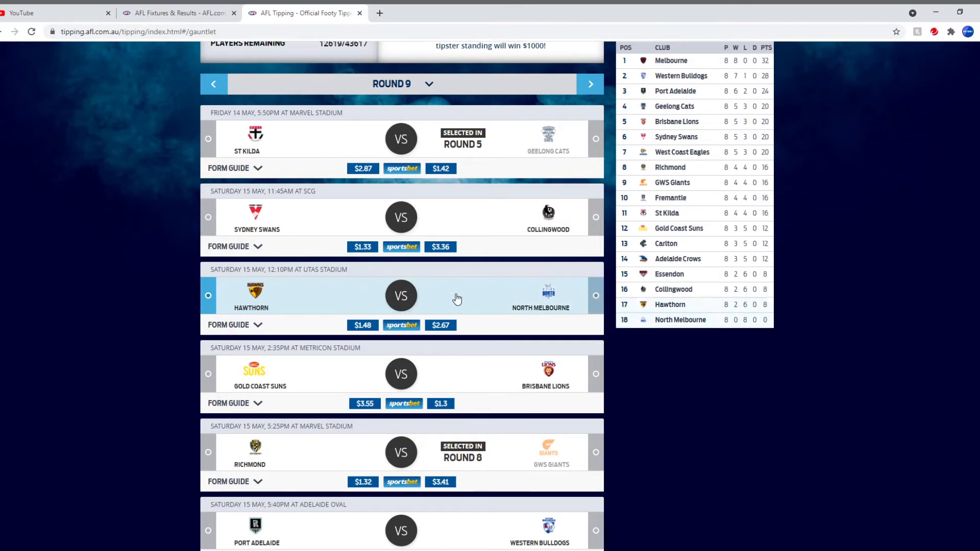
scroll(up, 3)
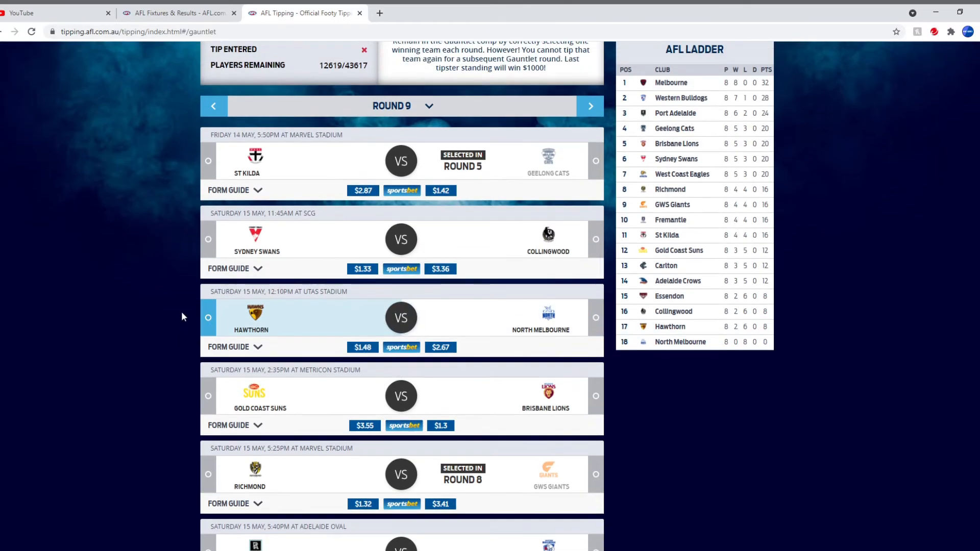
scroll(up, 3)
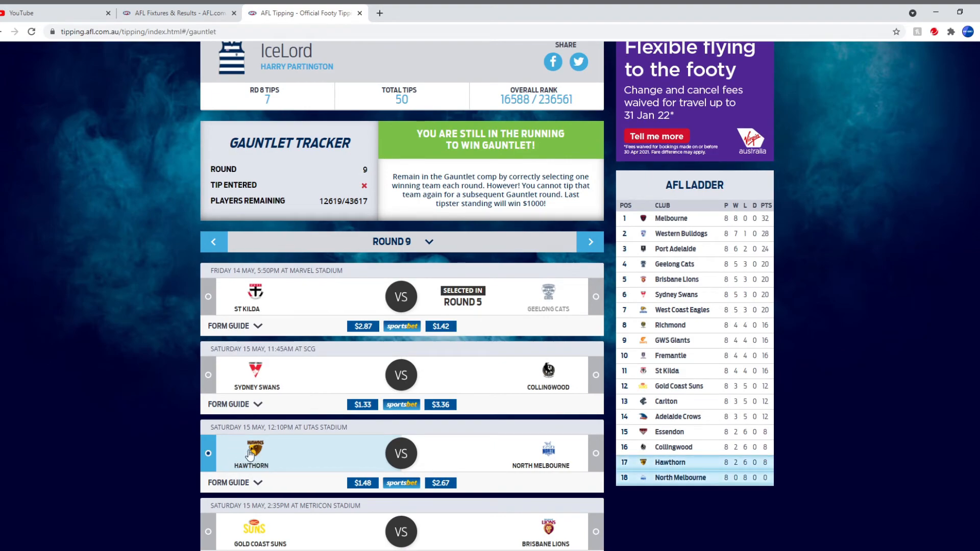
scroll(up, 3)
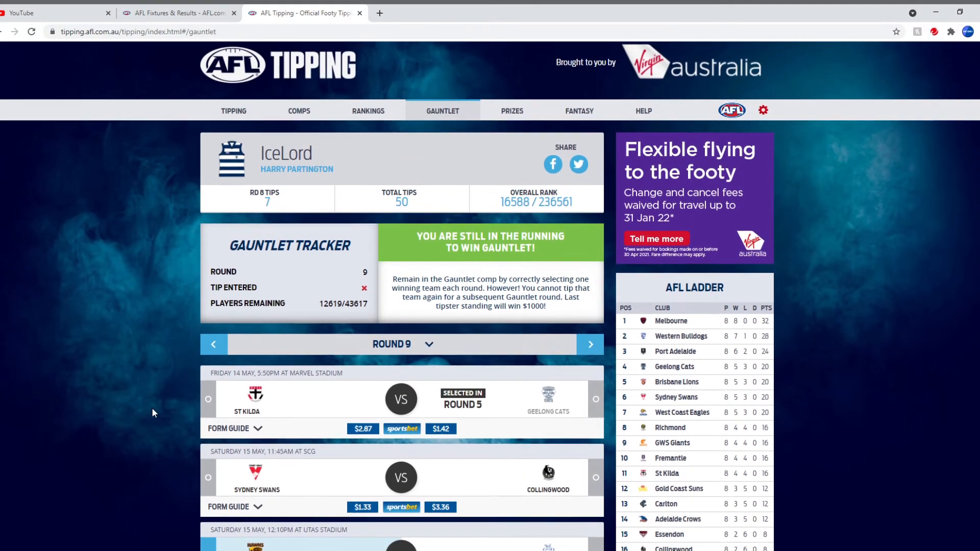
- Return to the weekly tipping page and advance from Round 8 to Round 9
click(232, 110)
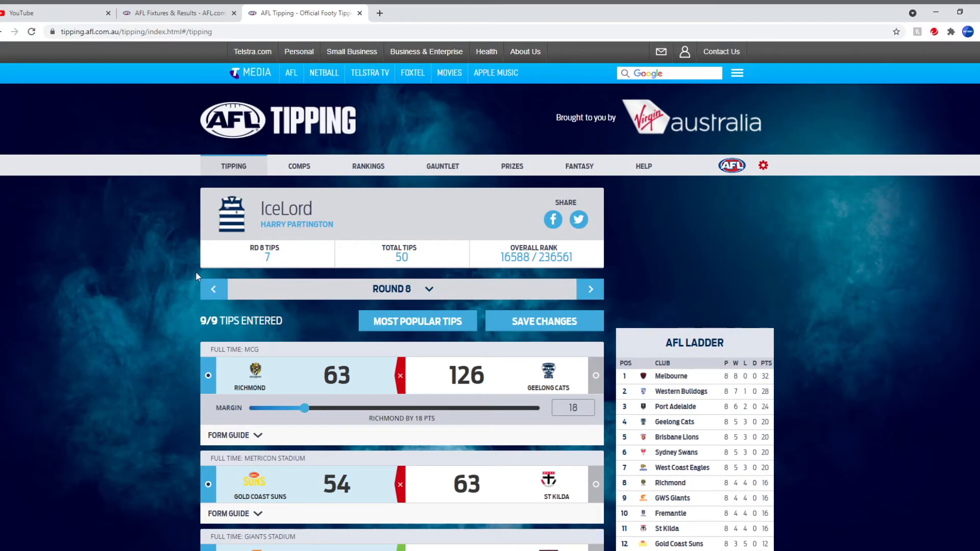
scroll(down, 3)
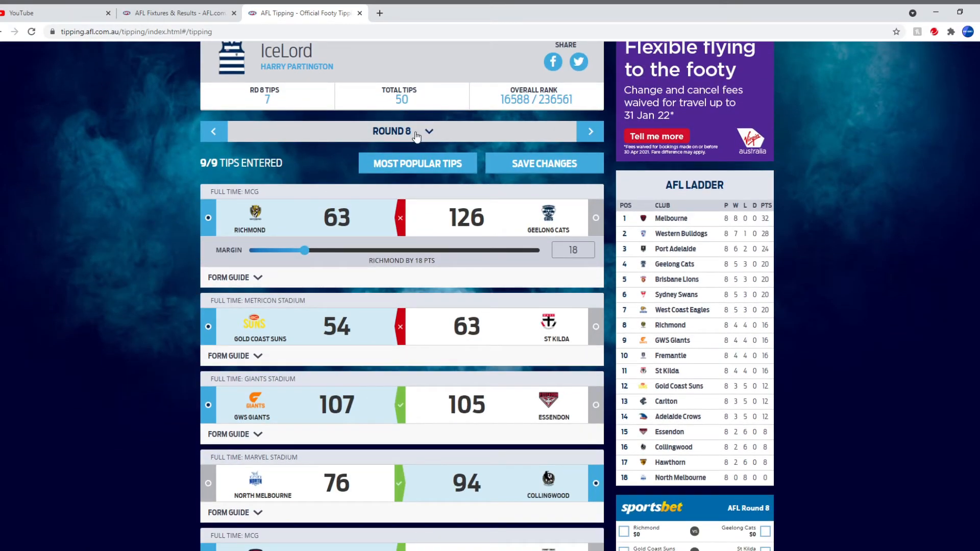
click(589, 132)
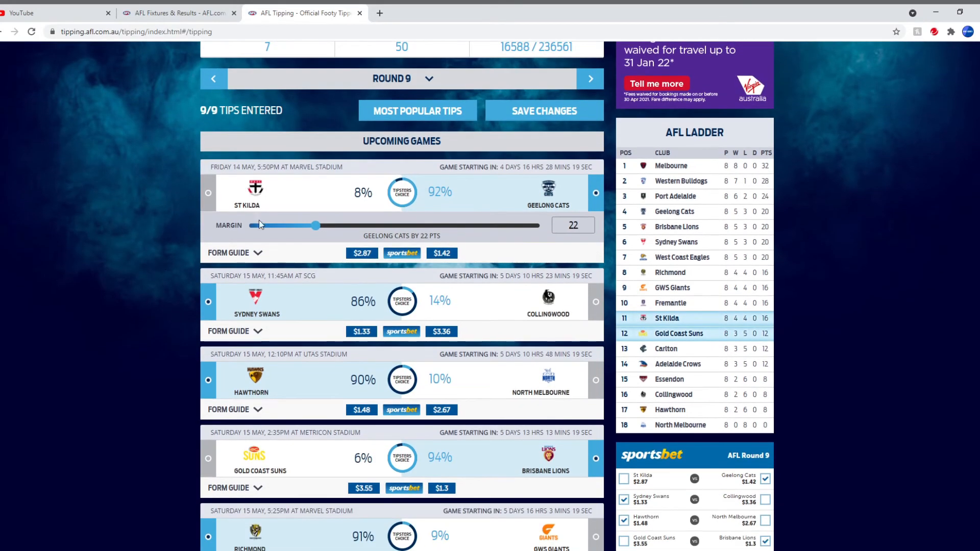
scroll(down, 3)
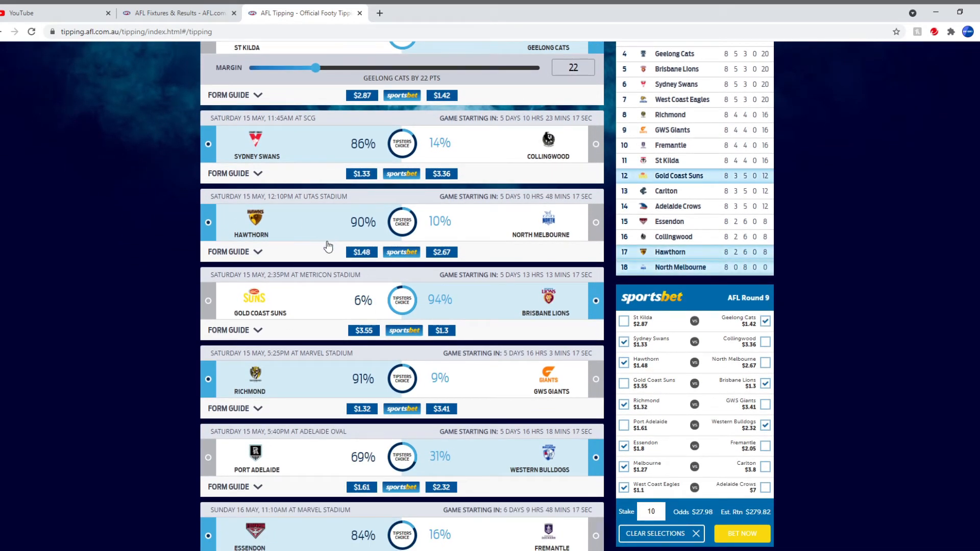
scroll(down, 3)
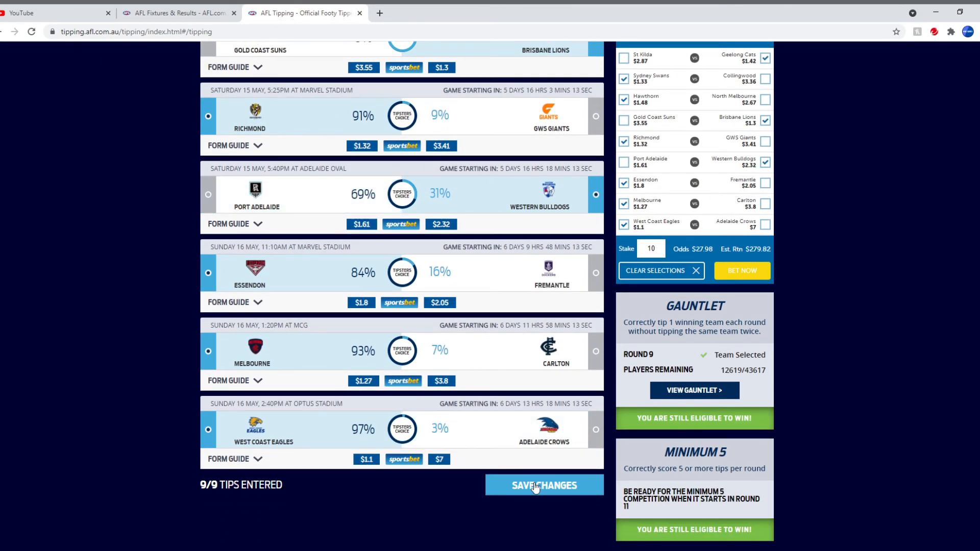
- Save all nine Round 9 tips and review the saved selections
click(543, 485)
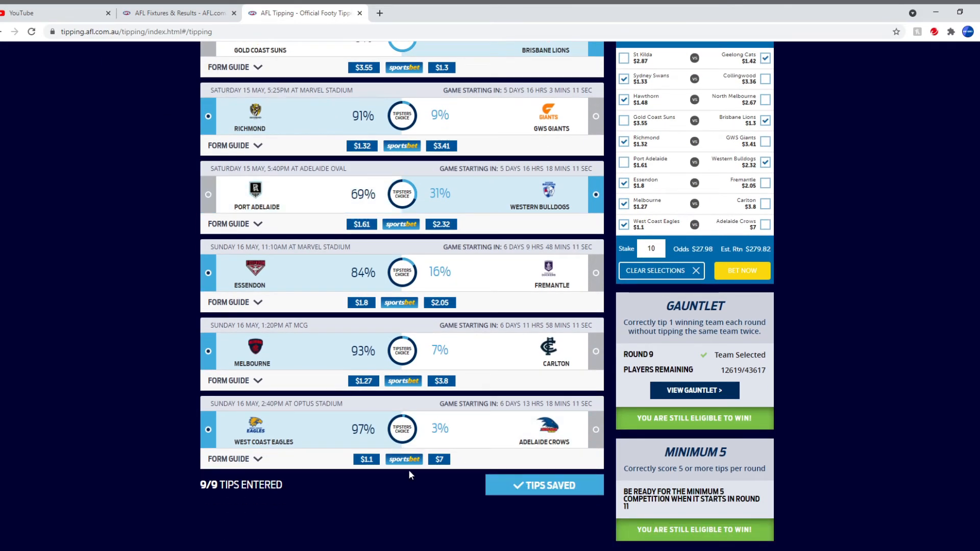
mouse_move(395, 466)
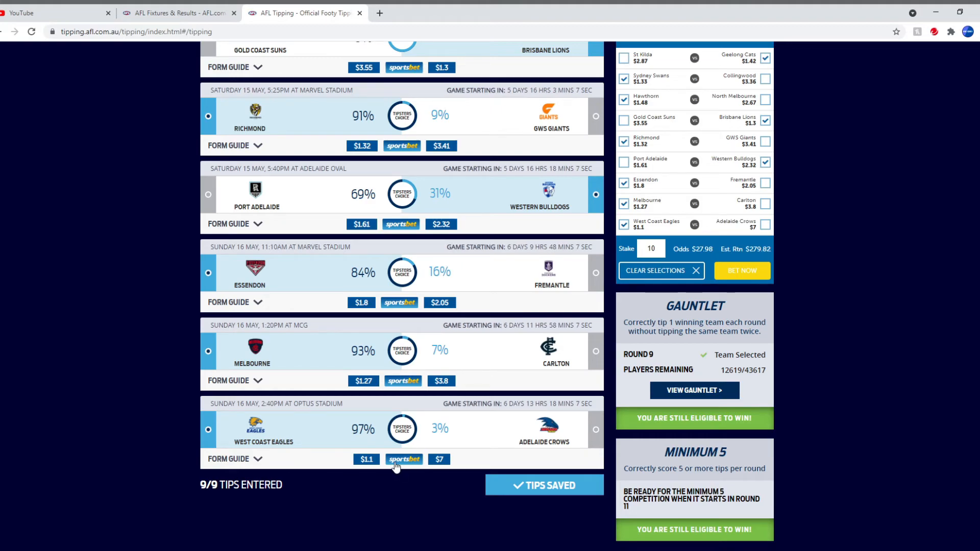
mouse_move(410, 286)
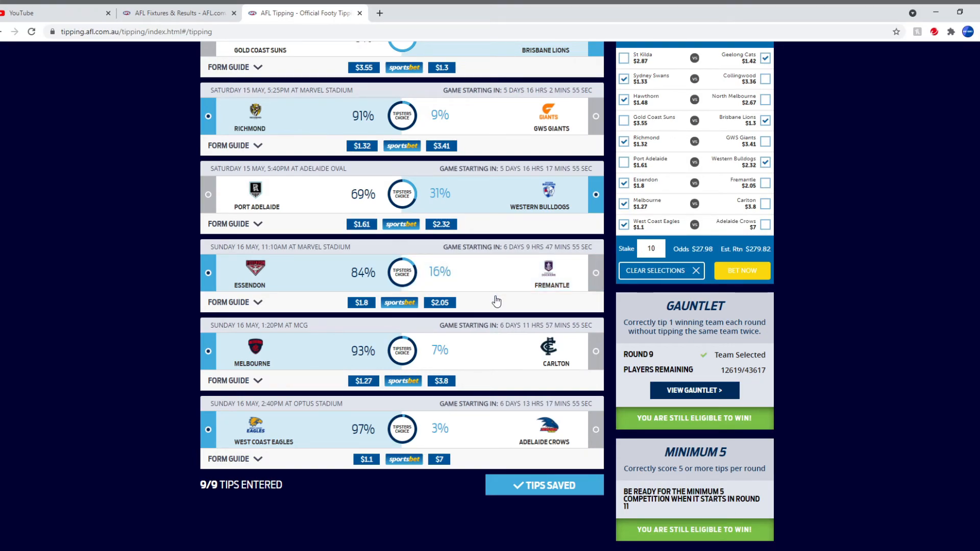
scroll(up, 3)
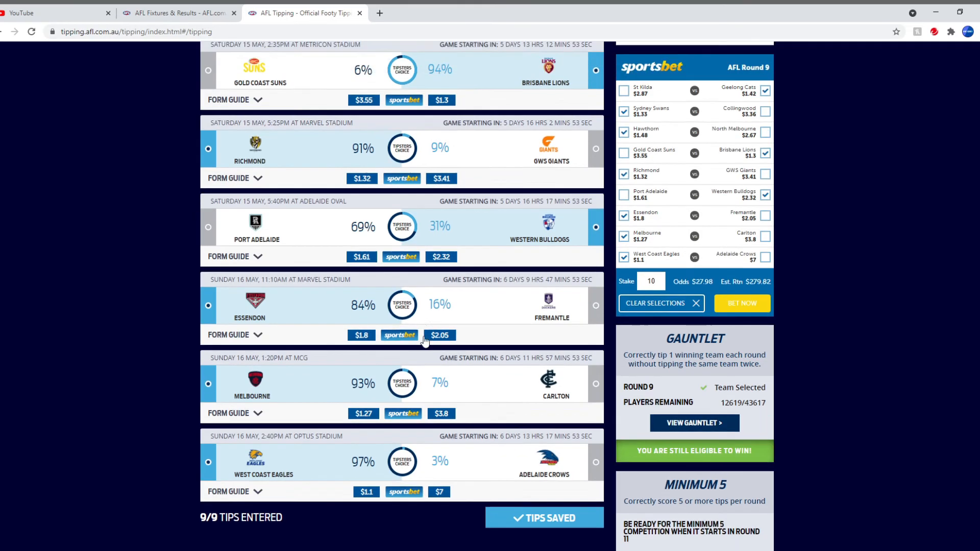
scroll(up, 3)
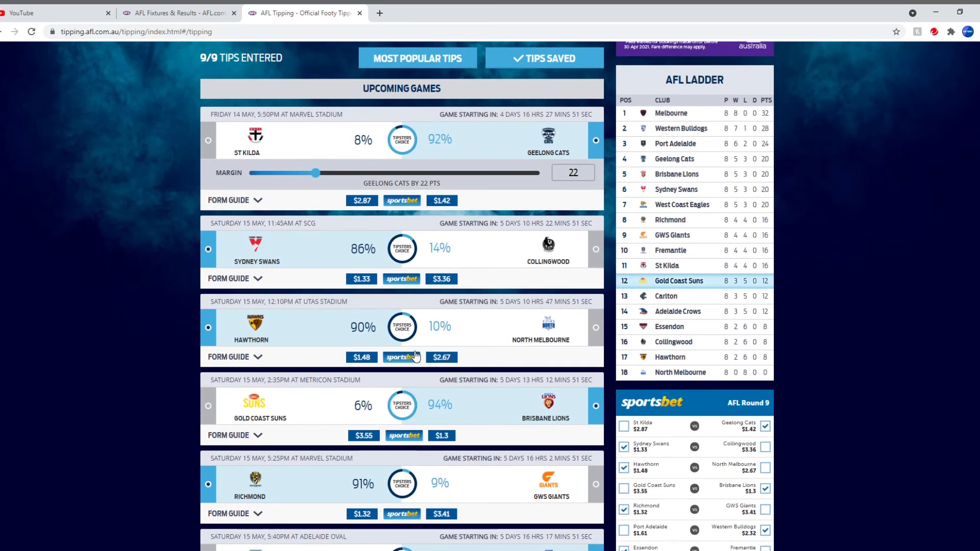
scroll(down, 3)
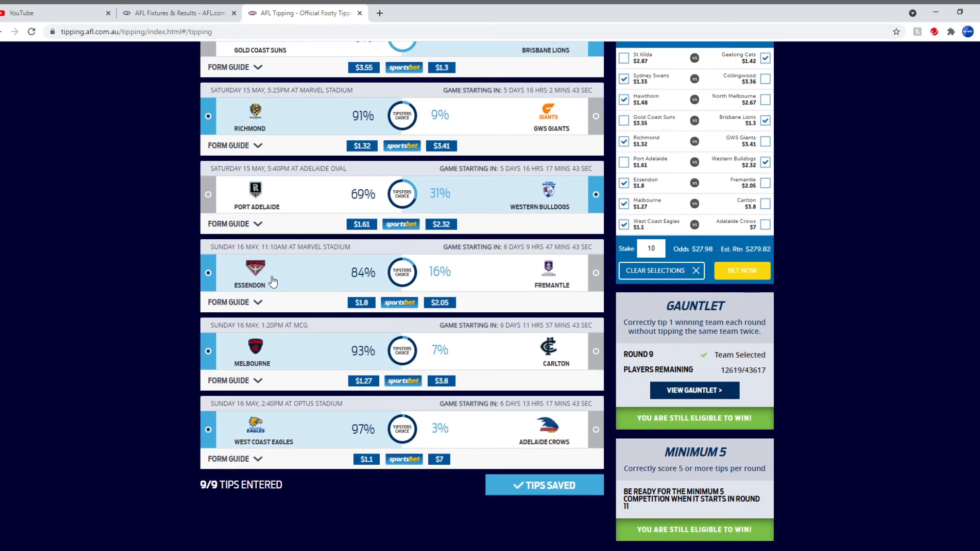
mouse_move(323, 285)
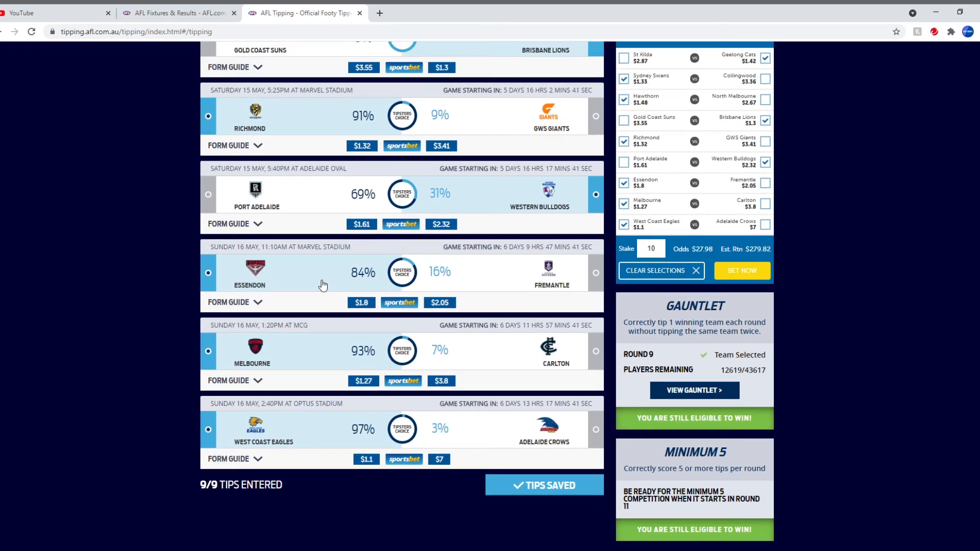
mouse_move(372, 286)
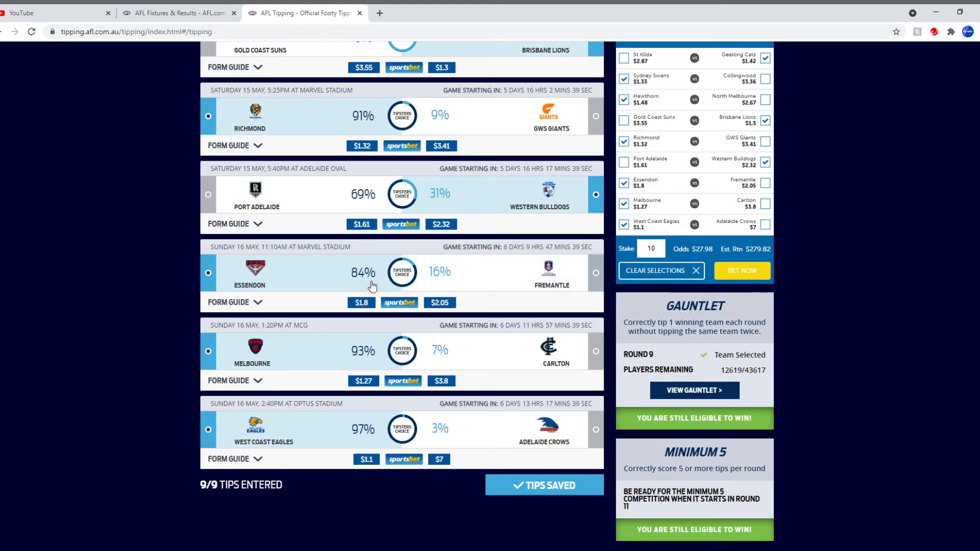
mouse_move(305, 294)
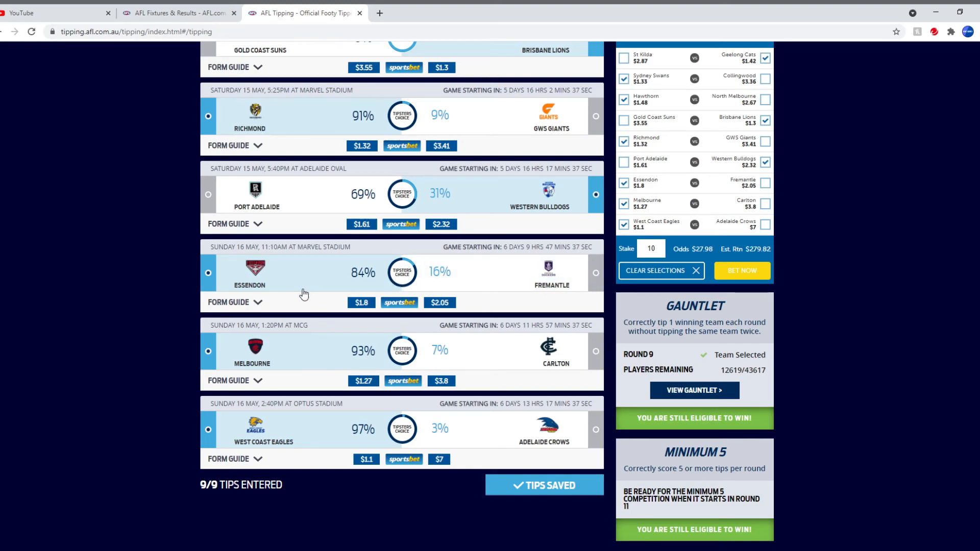
mouse_move(273, 292)
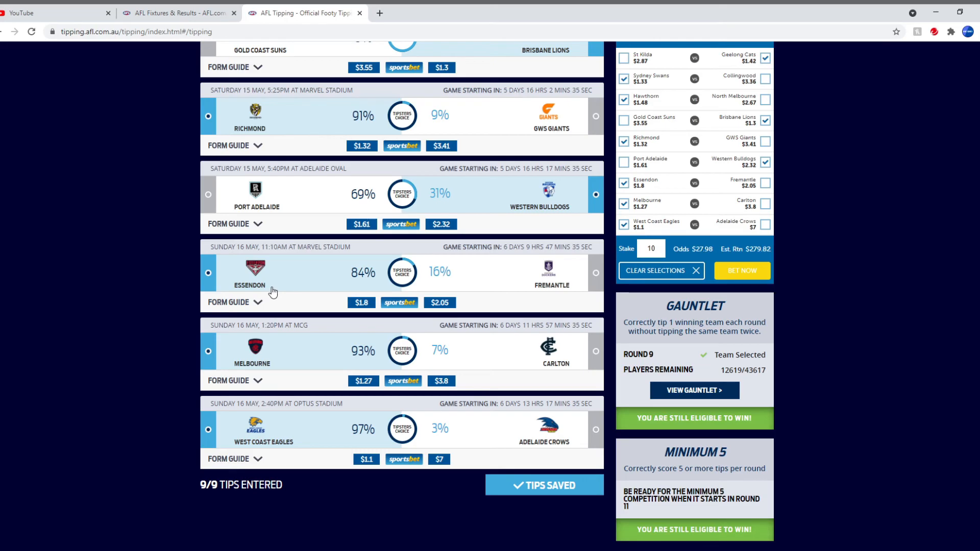
mouse_move(286, 324)
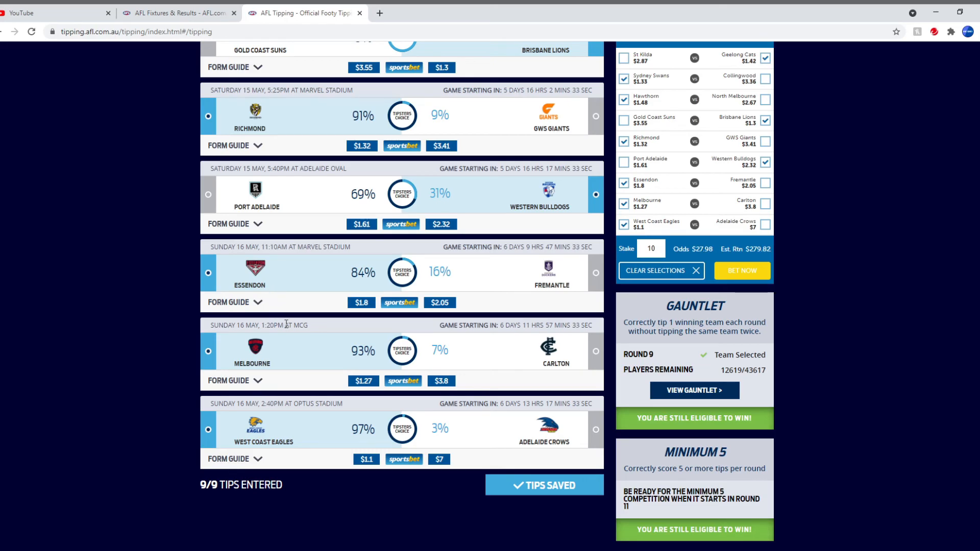
scroll(up, 3)
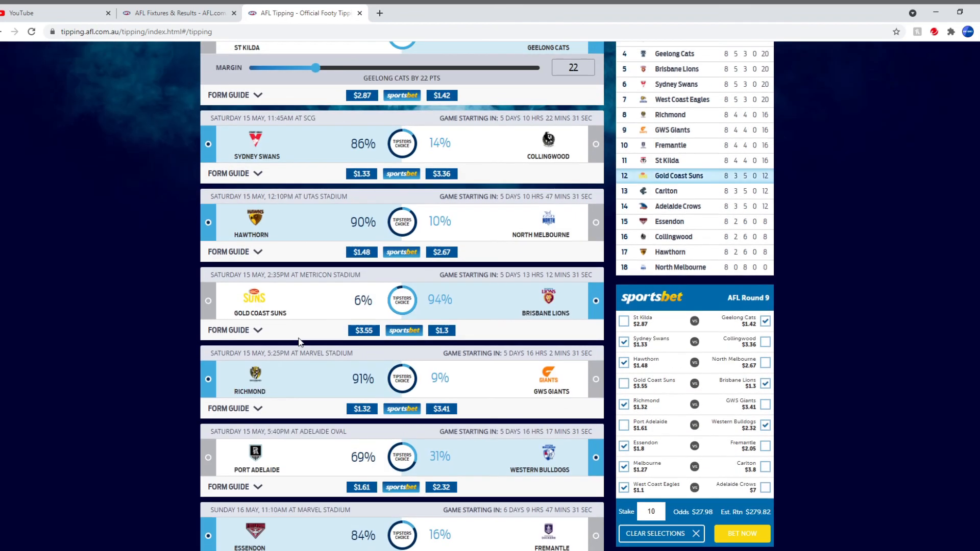
scroll(up, 3)
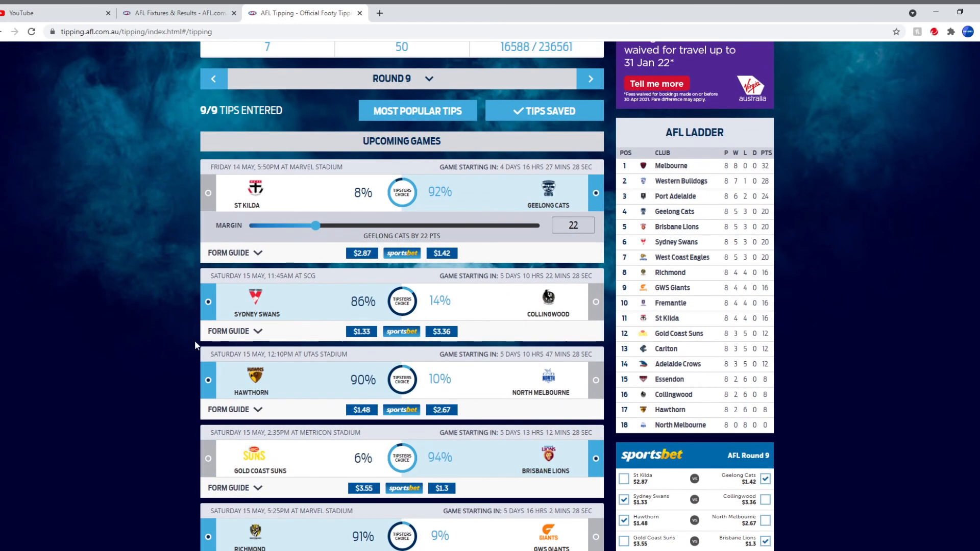
scroll(up, 3)
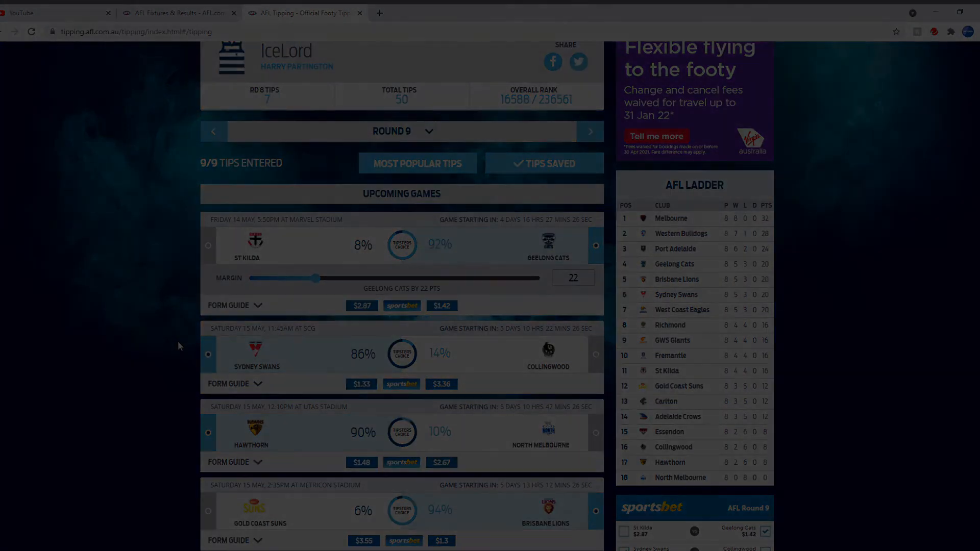